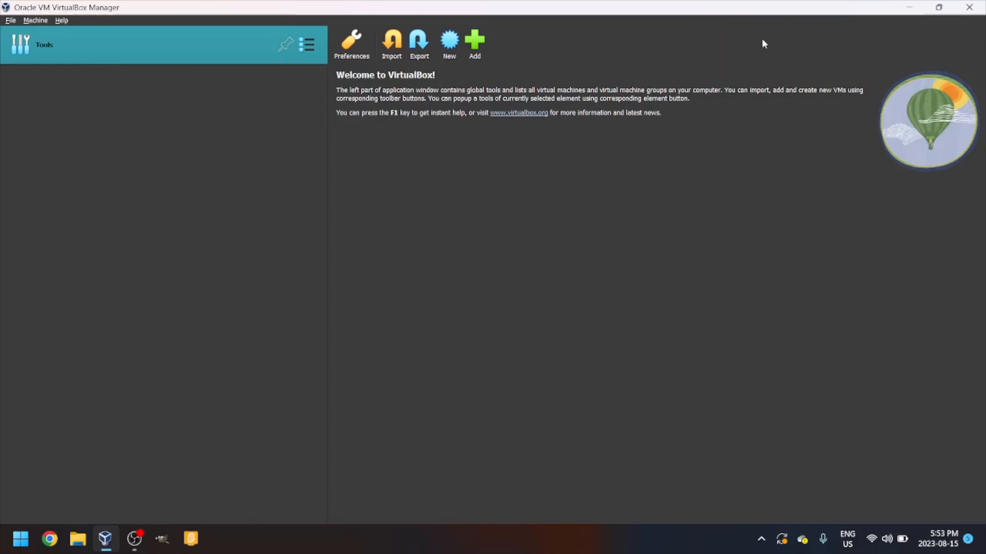
mouse_move(593, 99)
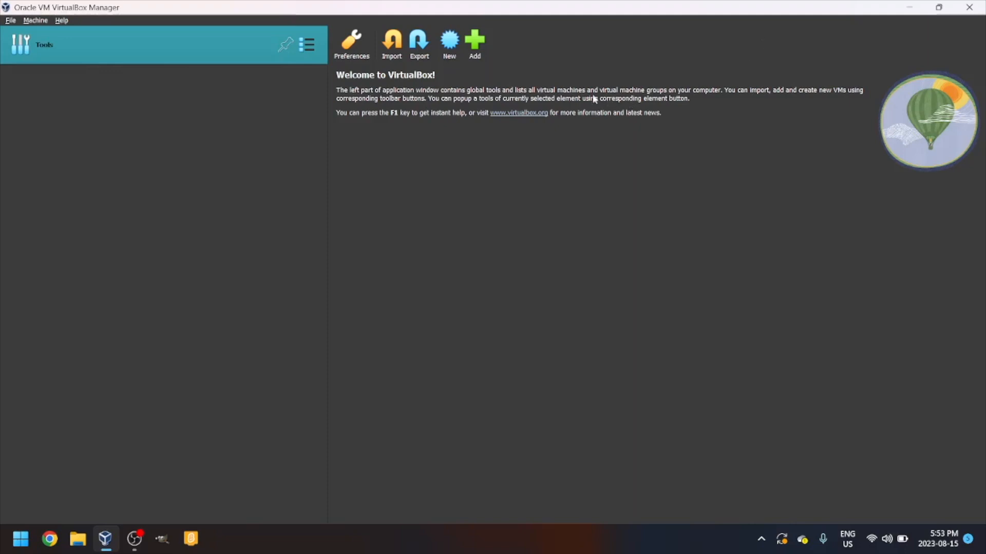
mouse_move(744, 105)
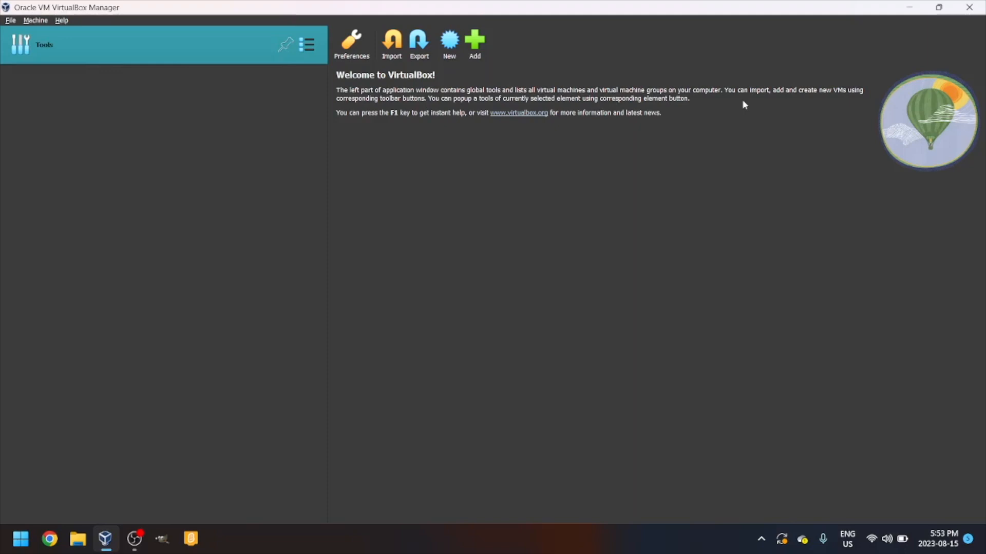
mouse_move(595, 45)
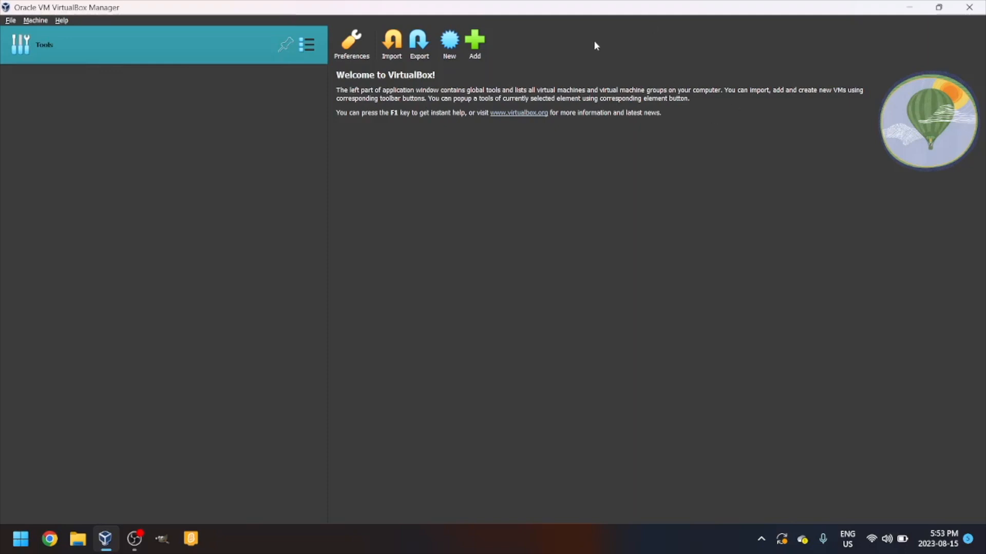
Create a new VM named 'Windows Vista' with version Windows Vista (64-bit)
click(449, 41)
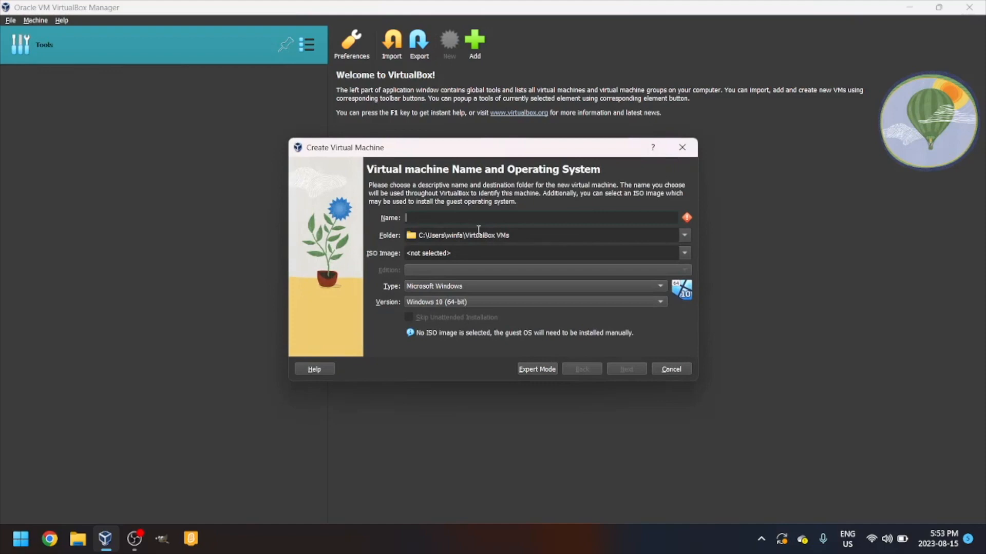
mouse_move(462, 235)
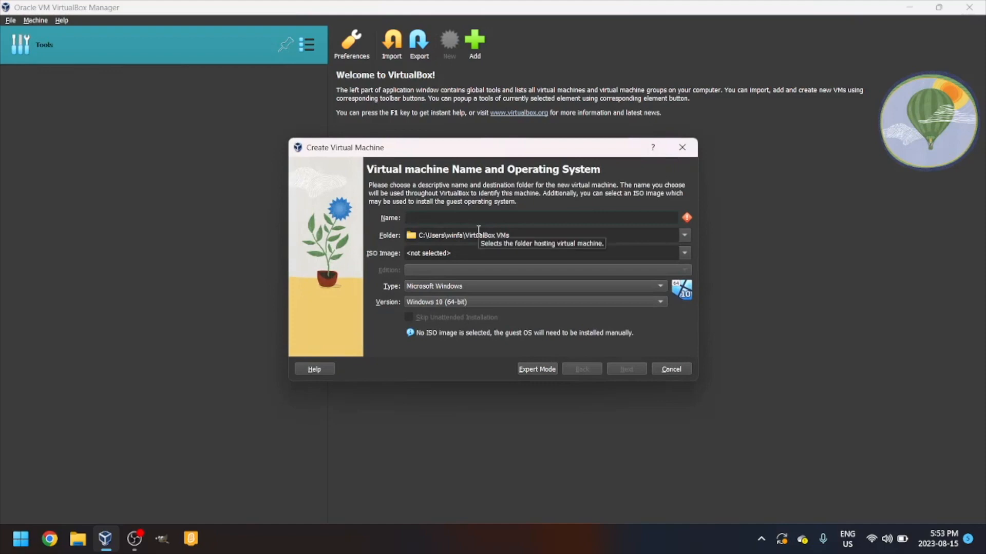
text(Windows)
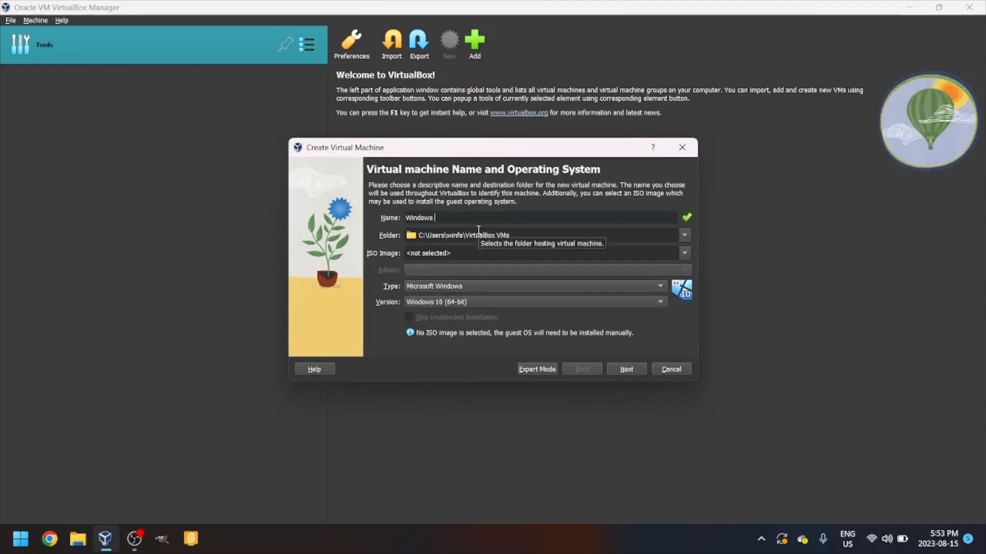
text(VI)
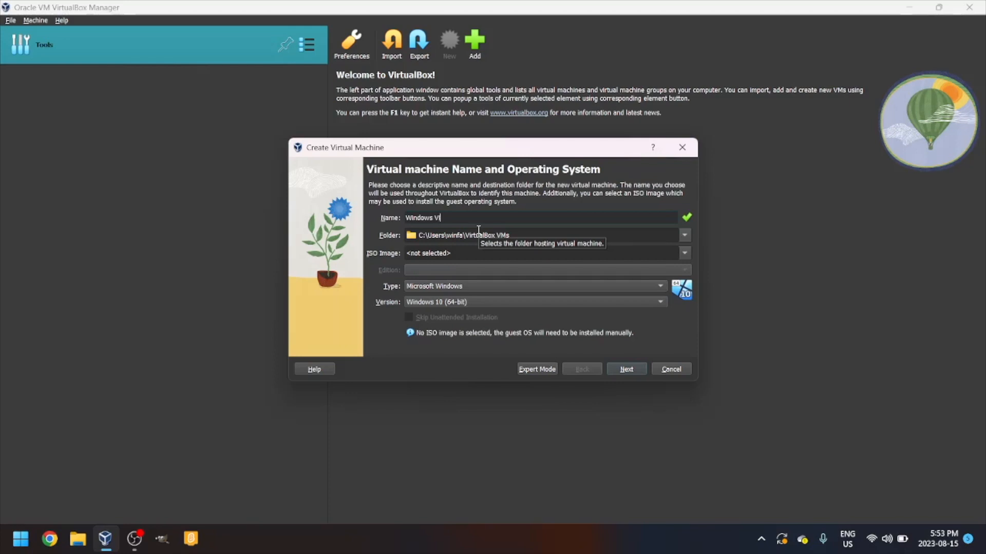
text(sta)
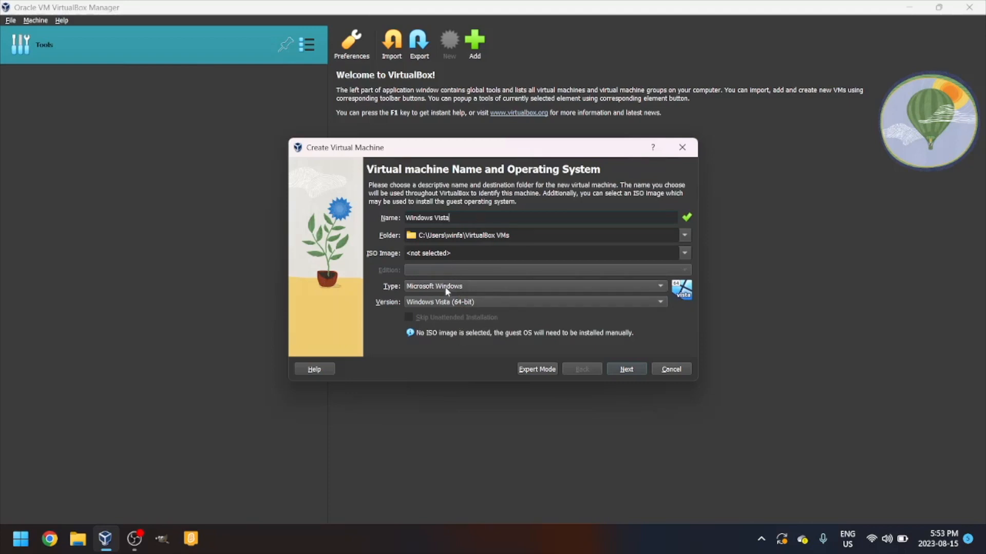
mouse_move(444, 304)
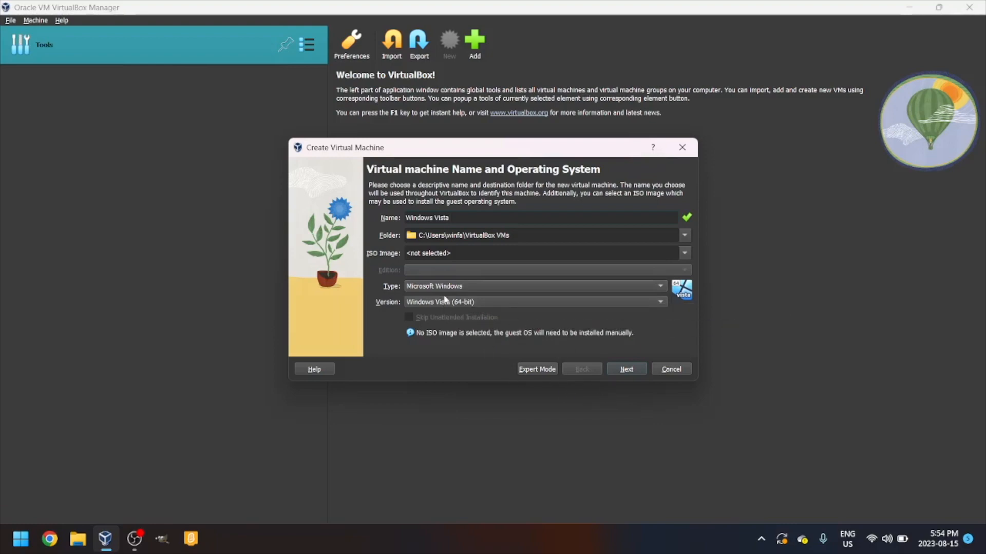
click(659, 301)
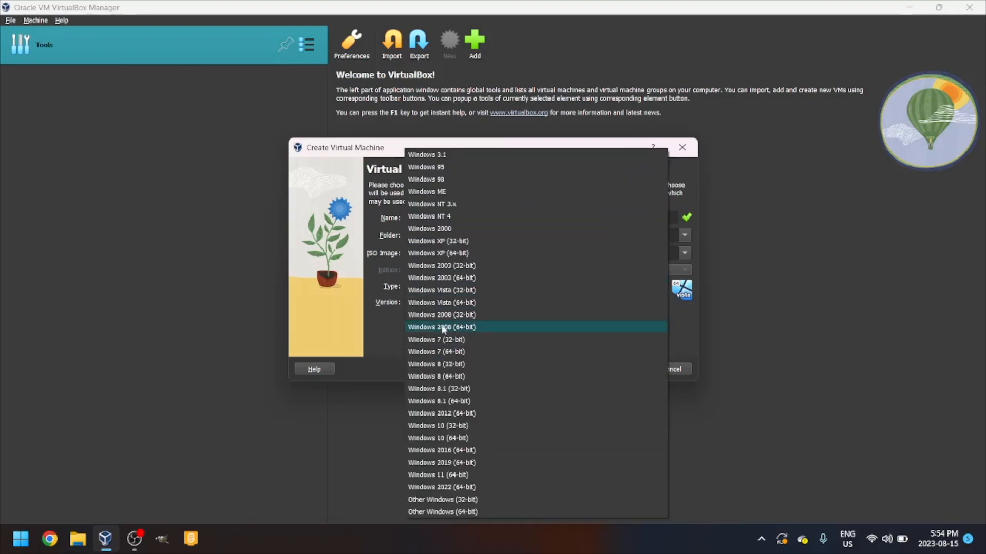
click(441, 302)
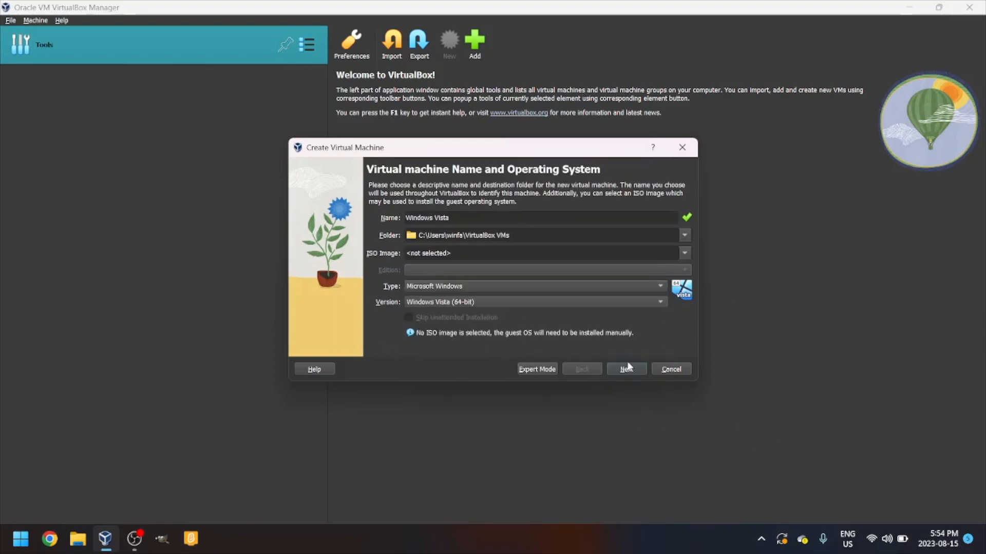
Accept 2048 MB memory and a 25 GB virtual disk, reaching the configuration summary
click(625, 368)
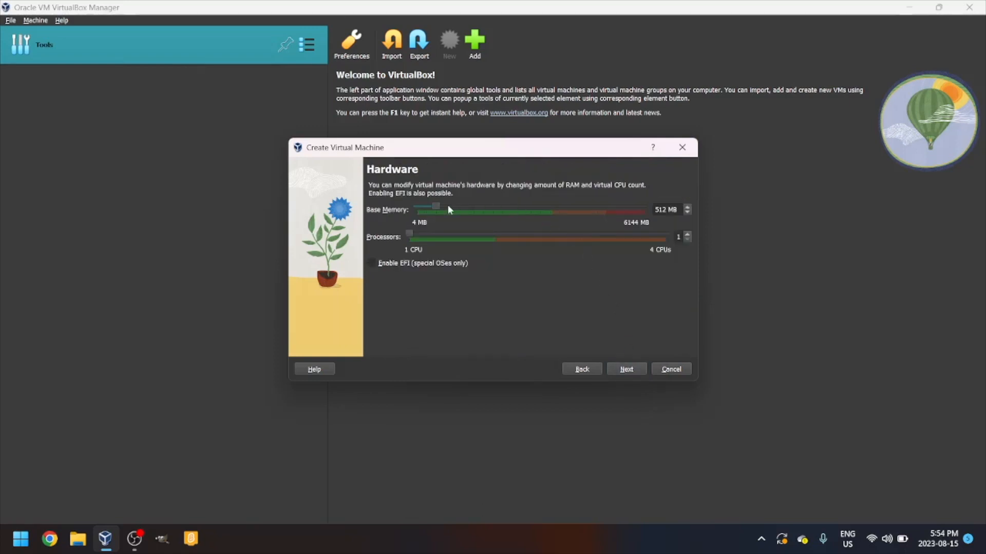
mouse_move(435, 210)
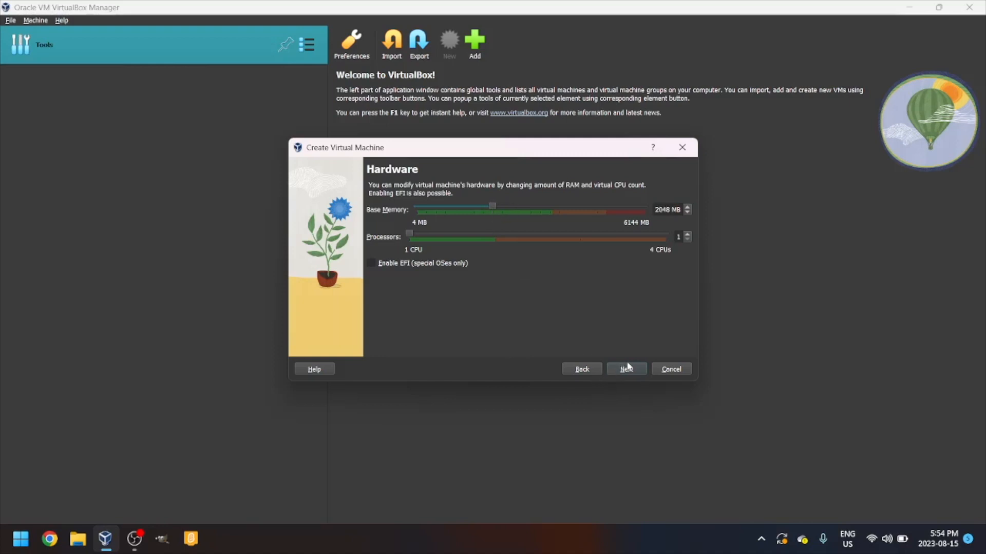
click(625, 369)
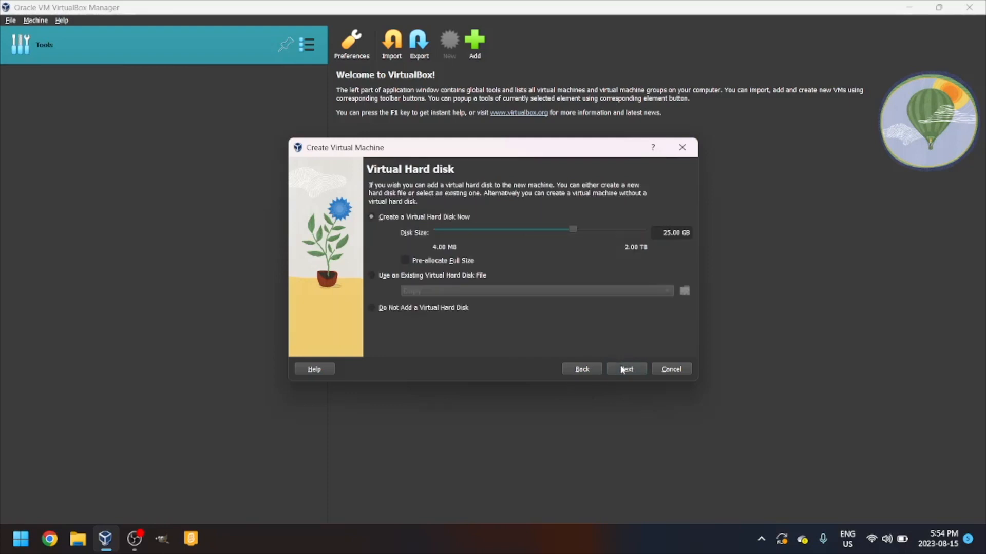
mouse_move(583, 325)
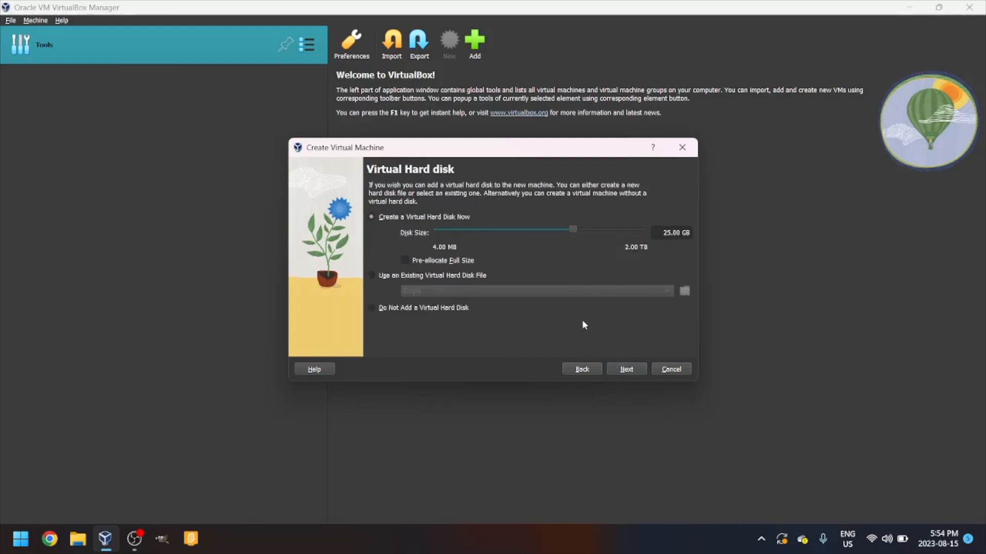
mouse_move(382, 258)
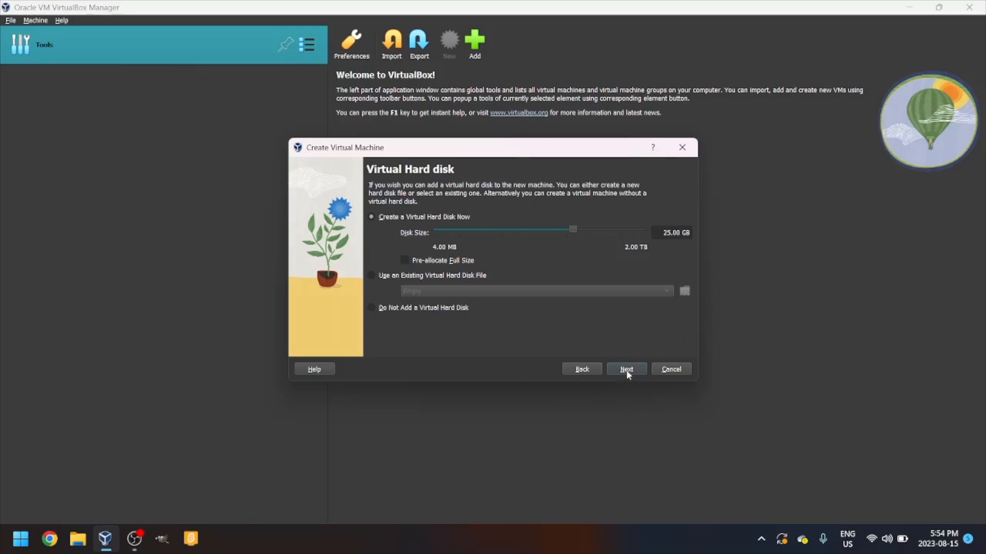
click(625, 368)
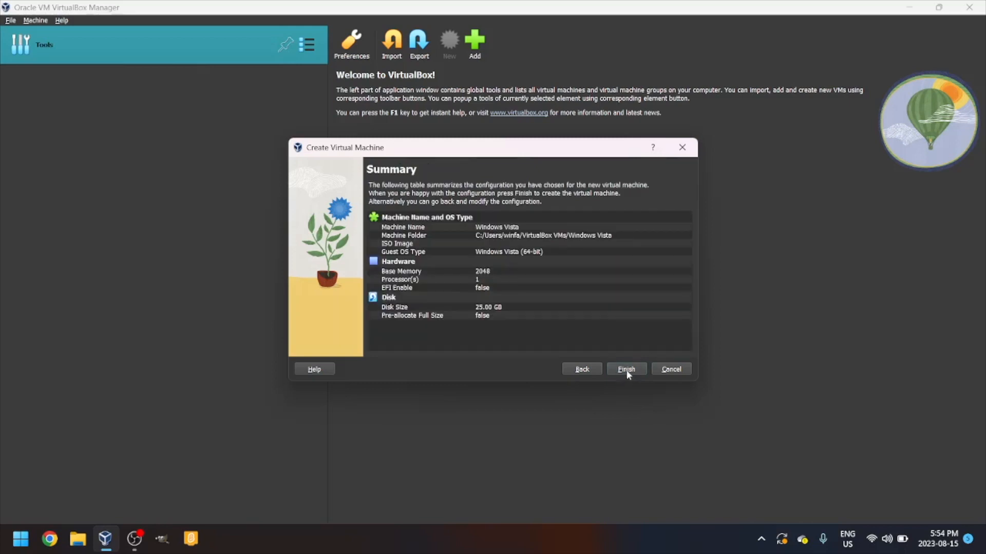
Finish creating the machine and review its System, Display and Storage settings
click(625, 369)
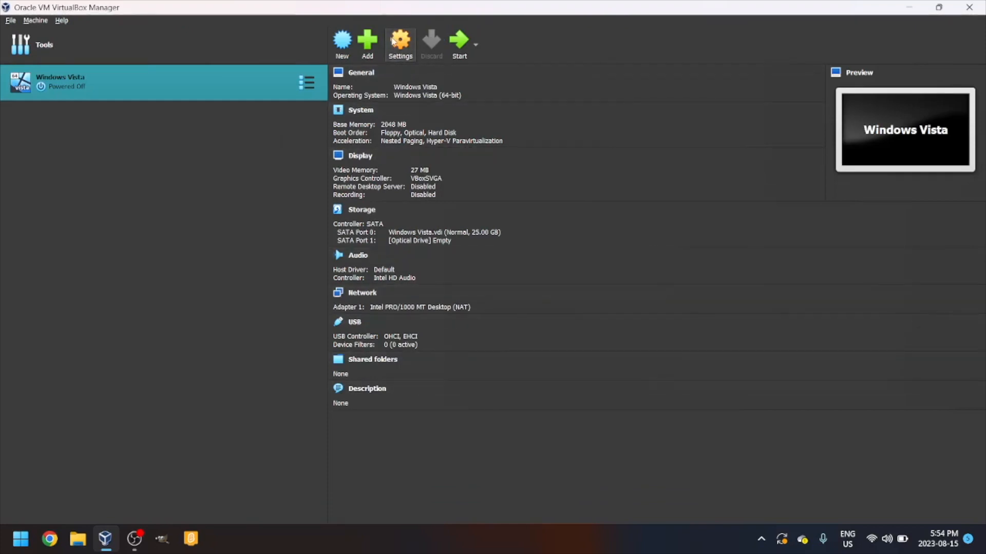
click(399, 41)
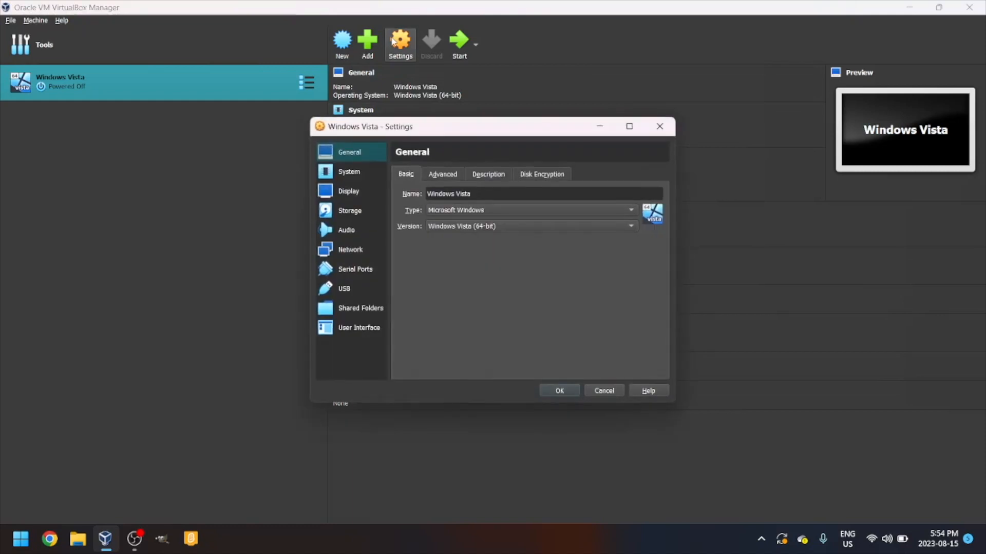
click(348, 172)
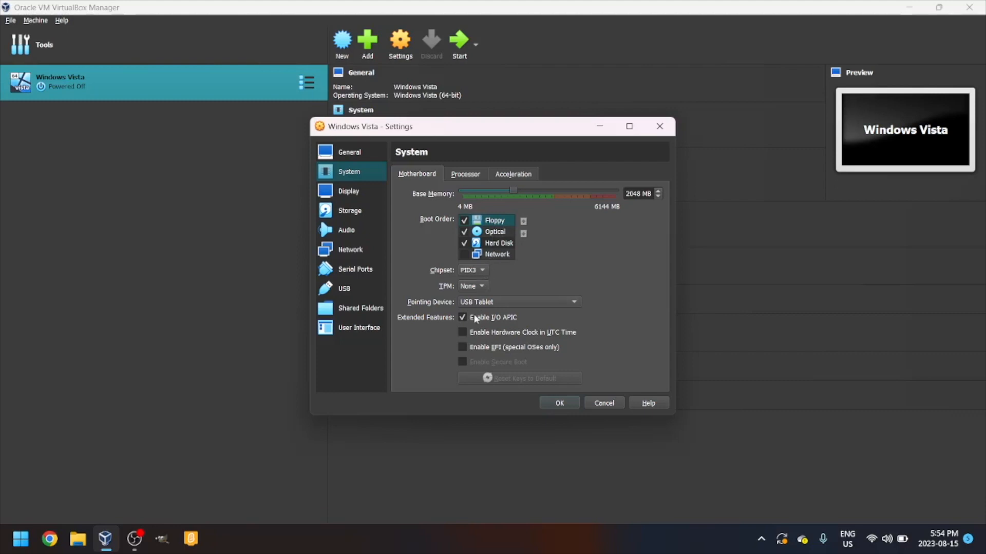
click(348, 191)
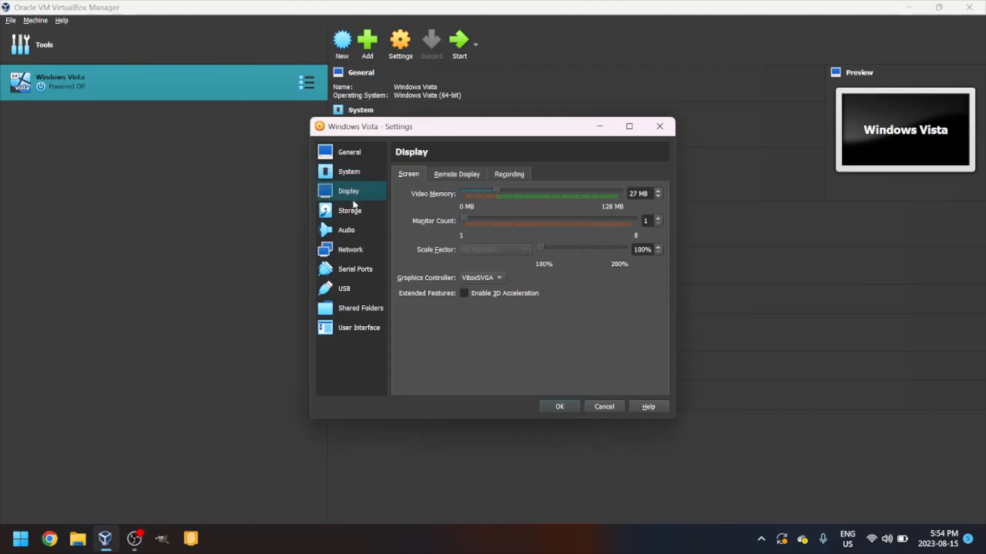
click(349, 211)
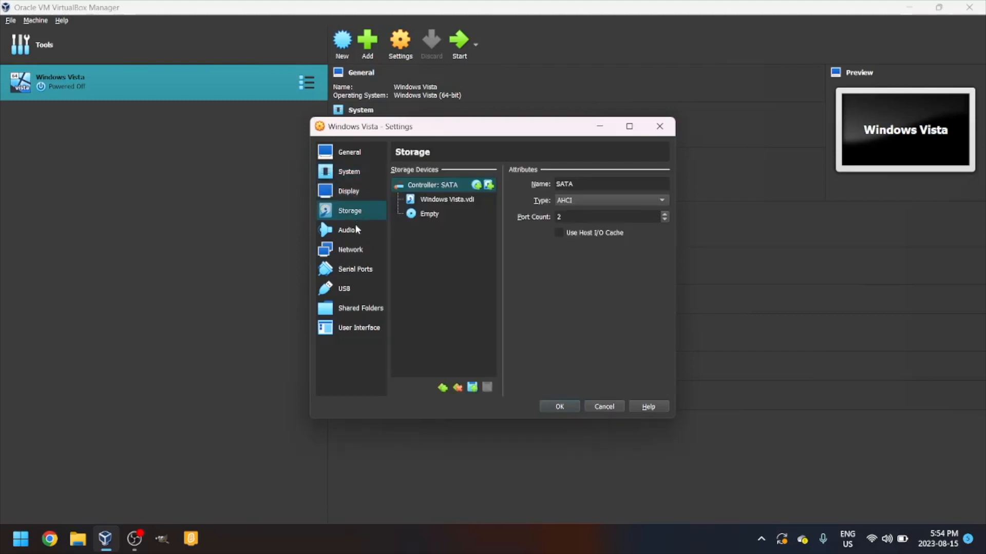
mouse_move(413, 216)
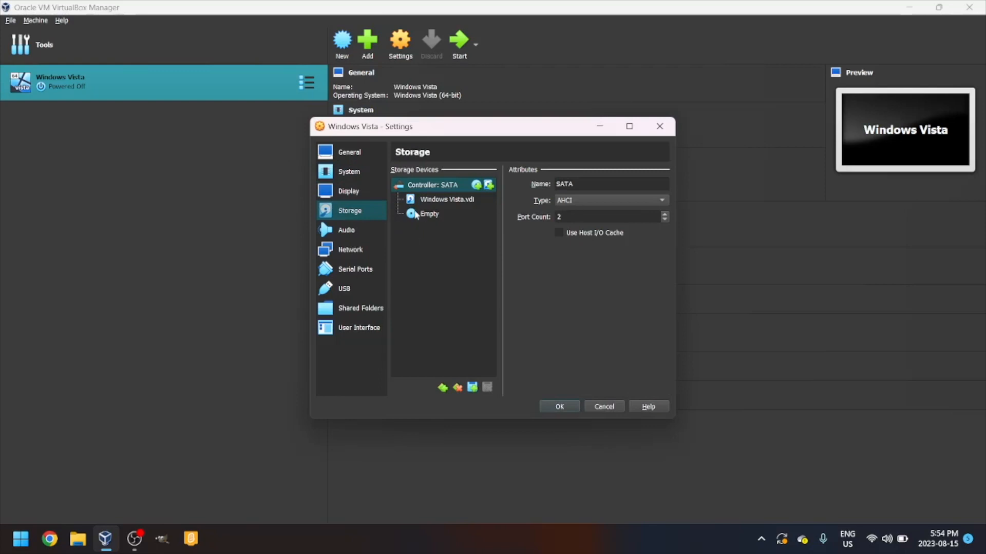
Attach Windows Vista.iso from Downloads to the optical drive and save the settings
click(429, 214)
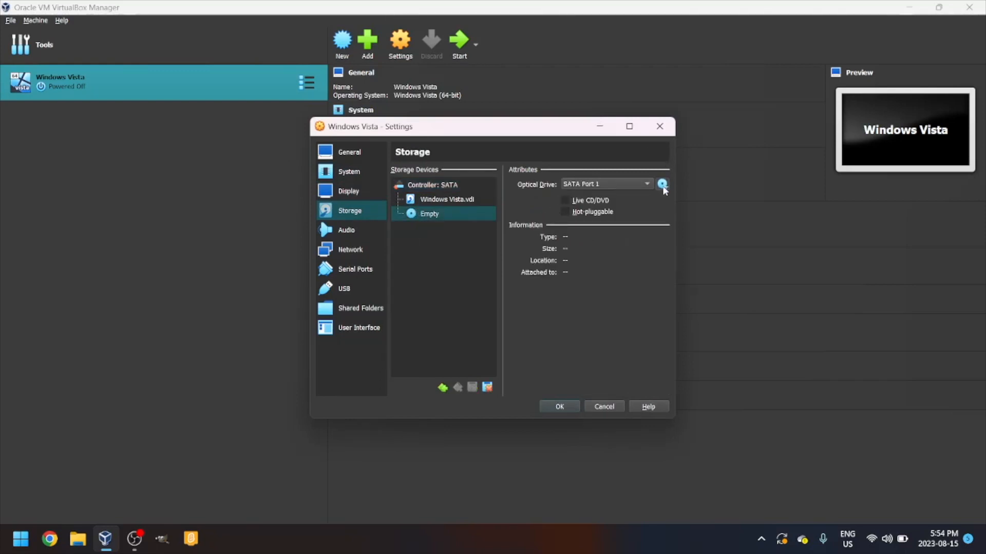
click(662, 184)
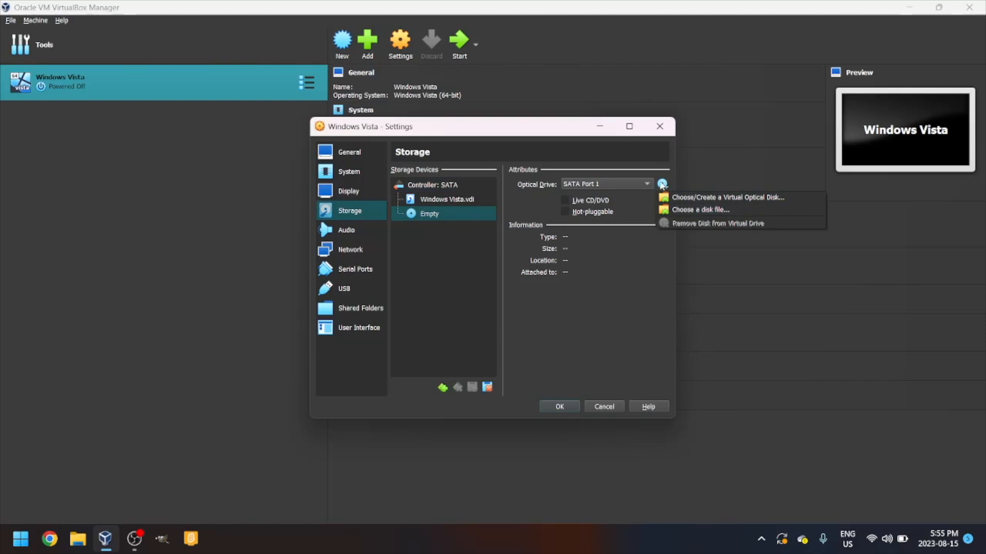
mouse_move(699, 210)
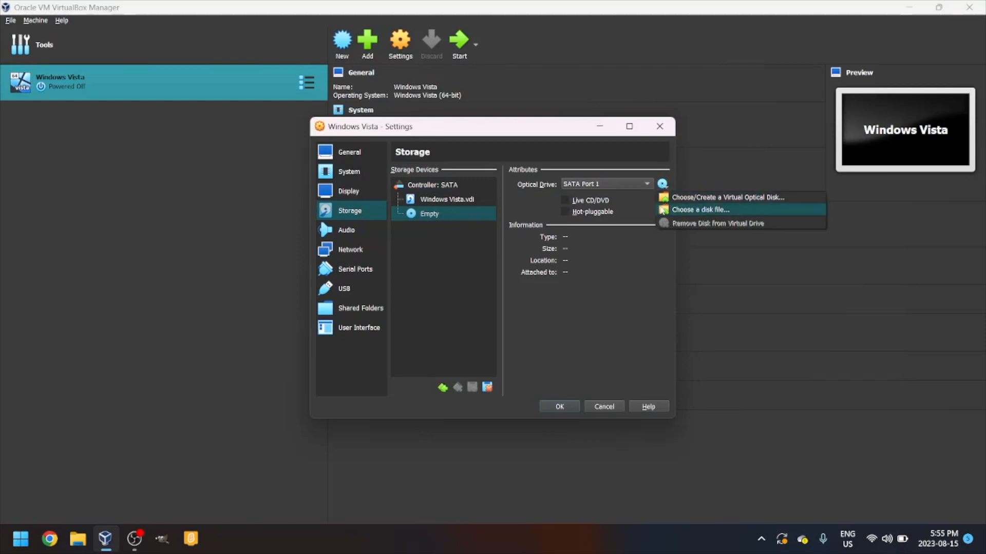
click(699, 210)
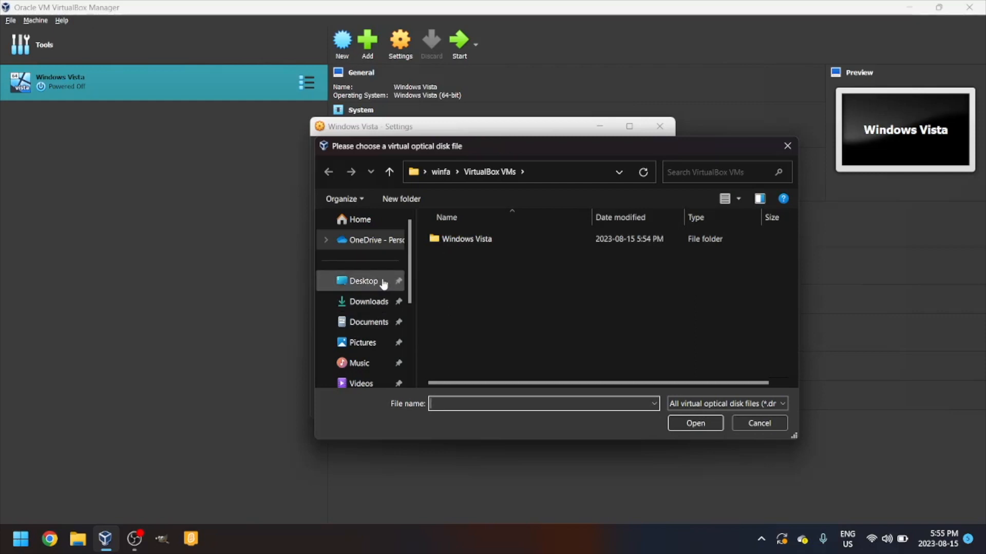
click(369, 301)
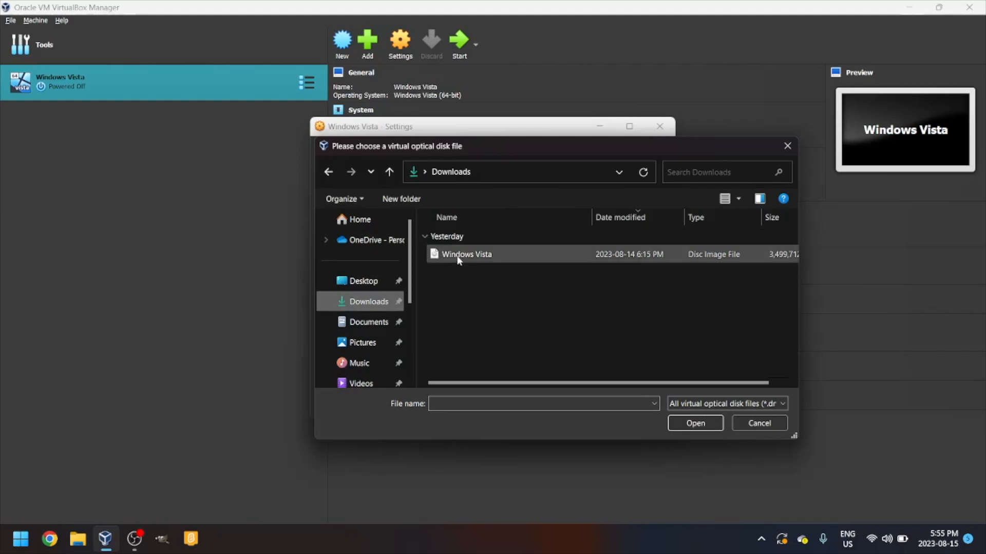
click(466, 253)
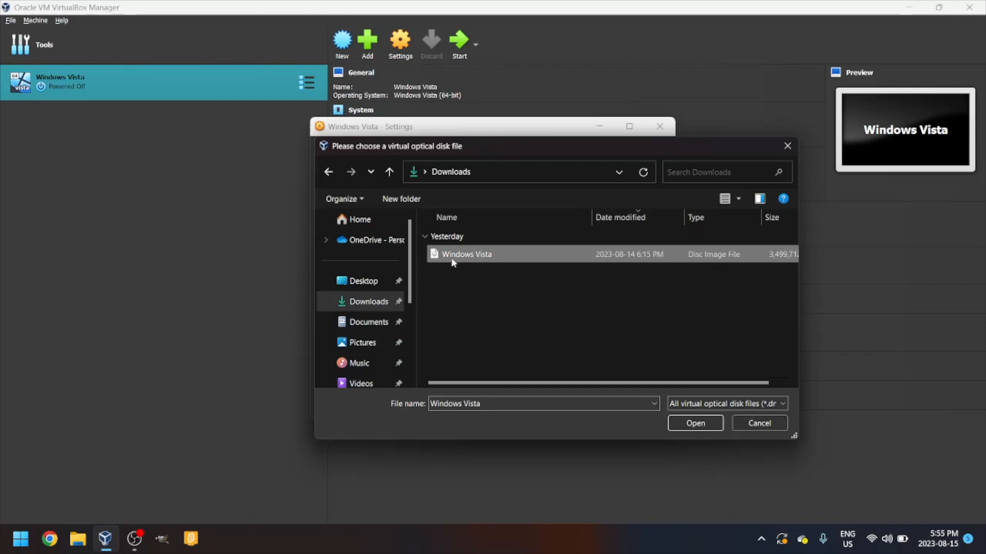
mouse_move(459, 257)
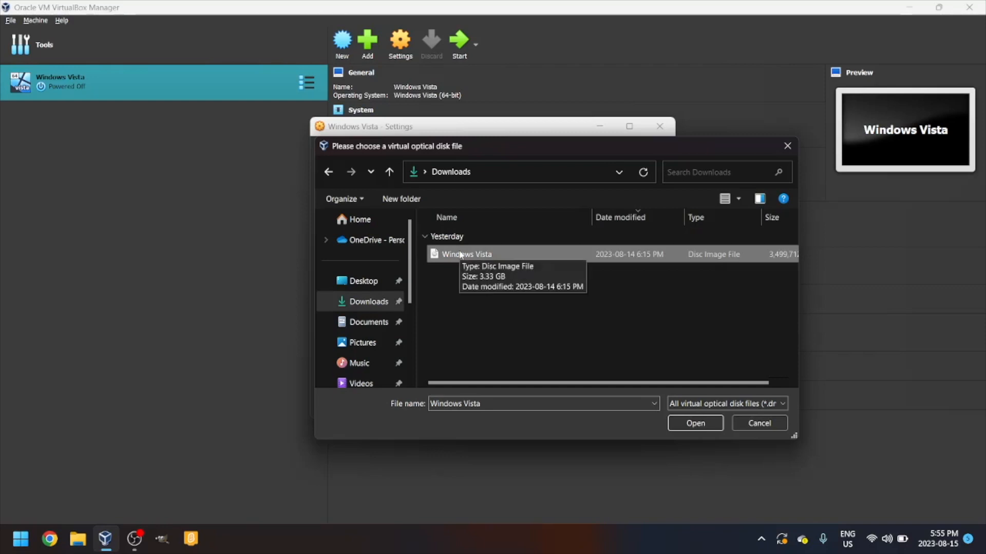
click(694, 423)
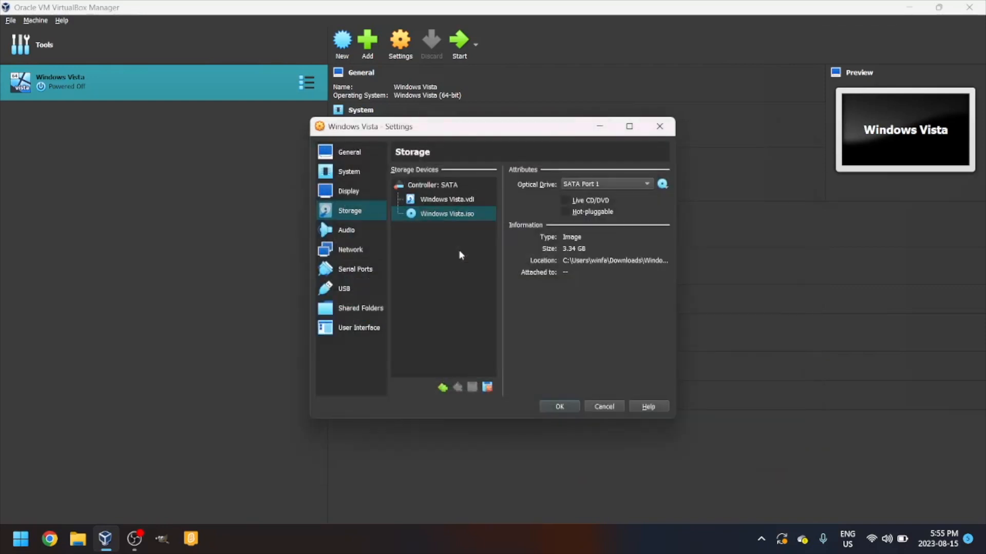
mouse_move(578, 273)
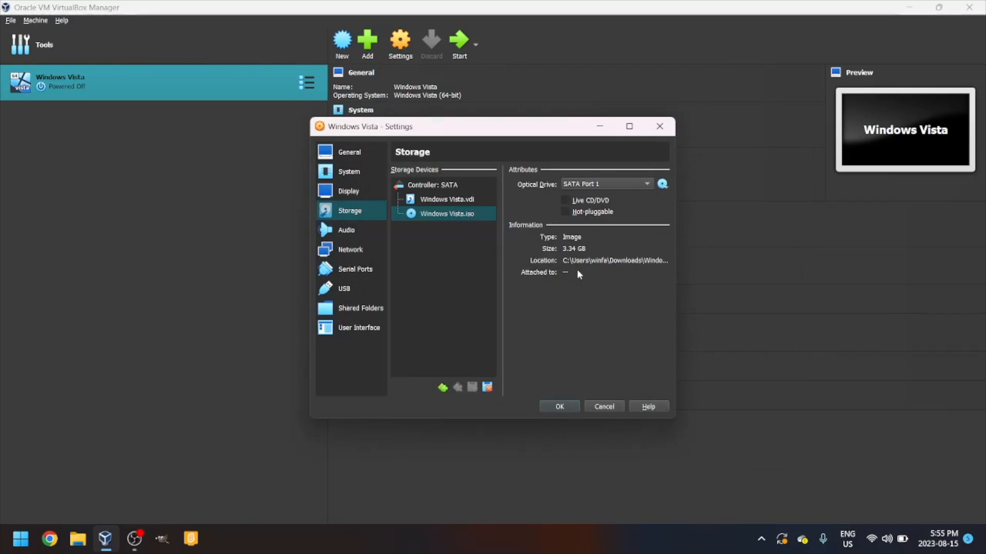
mouse_move(569, 260)
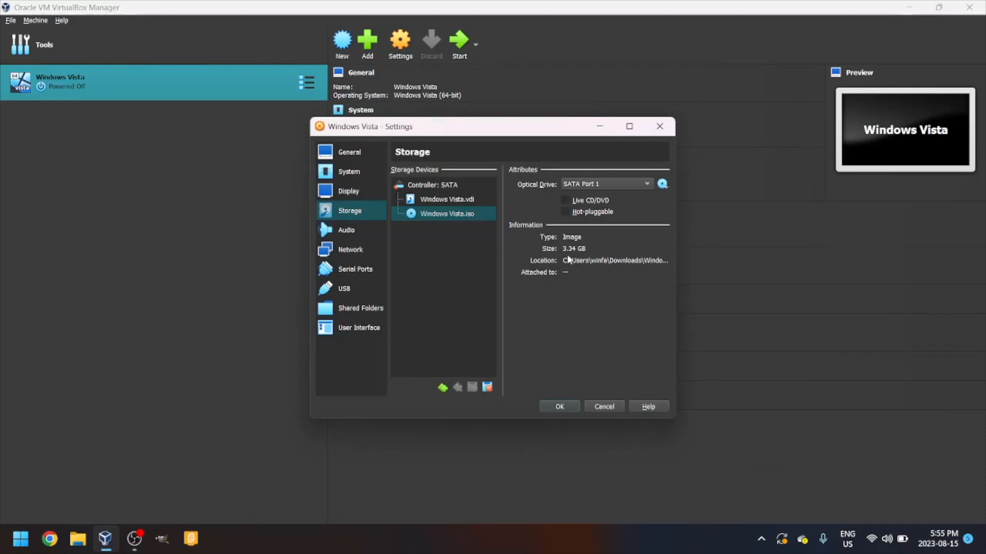
mouse_move(596, 414)
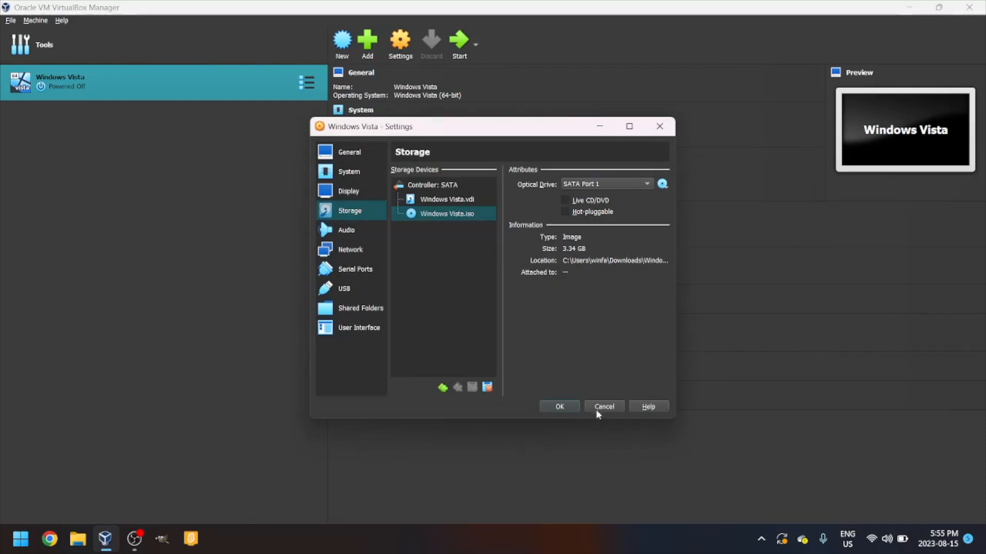
mouse_move(560, 400)
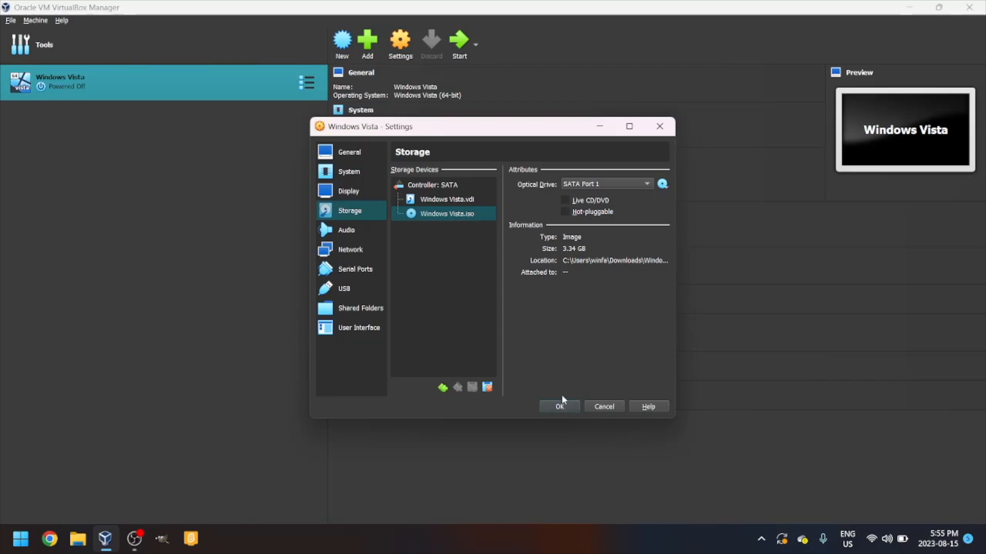
click(559, 407)
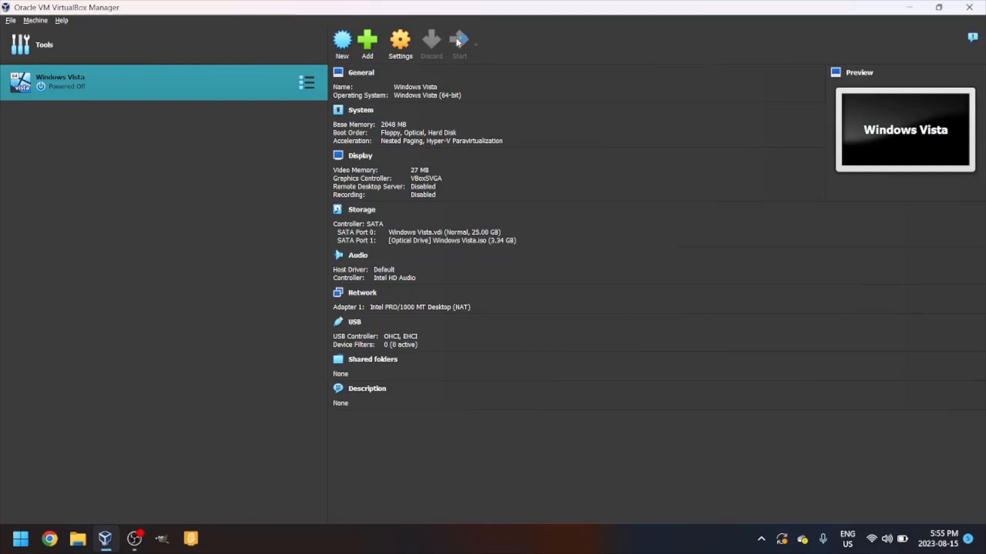
Start the Windows Vista VM so it boots from the disc image
click(459, 44)
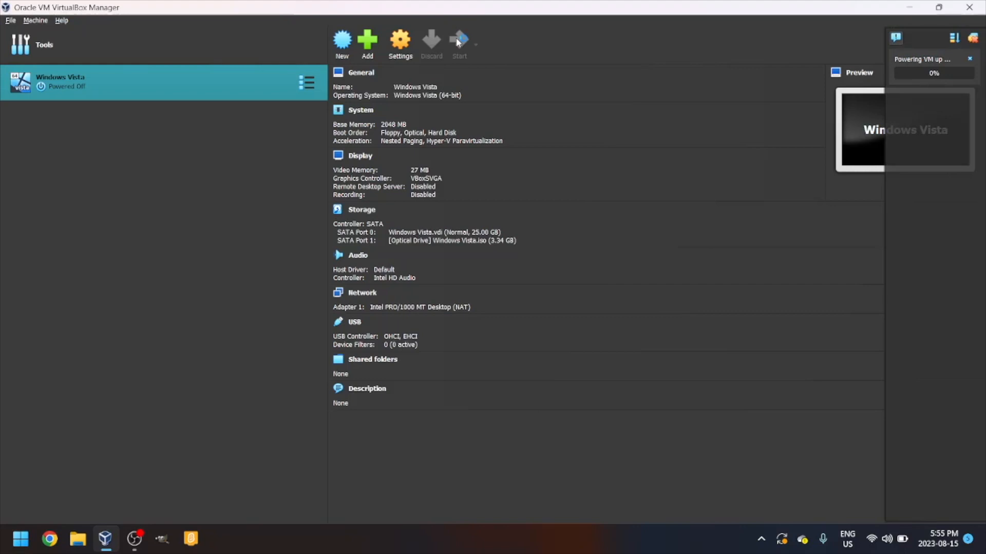
click(459, 44)
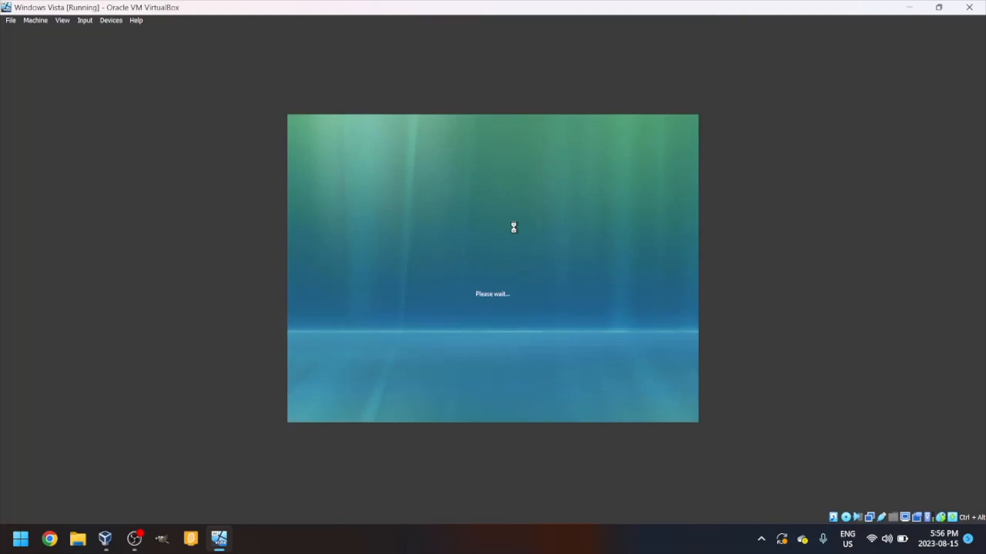
mouse_move(474, 299)
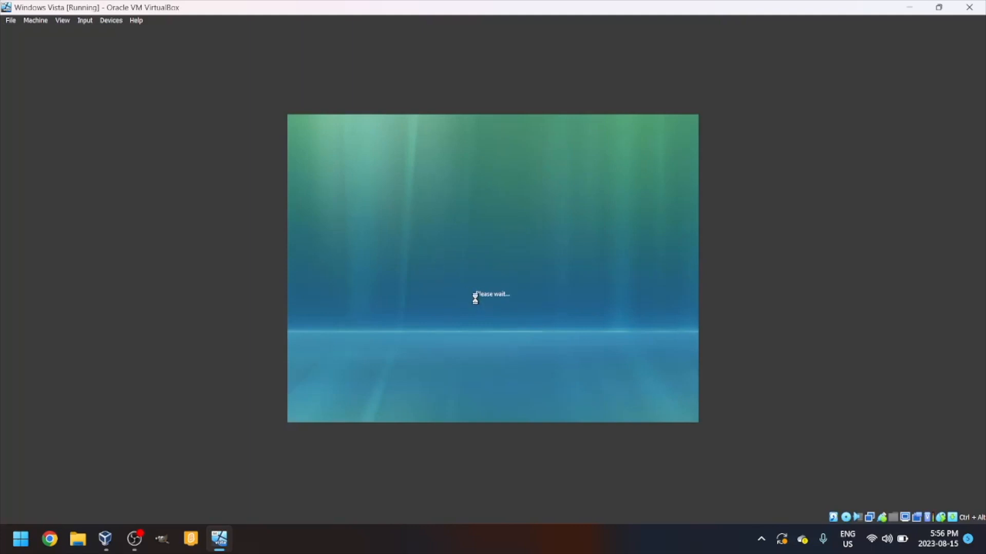
mouse_move(511, 301)
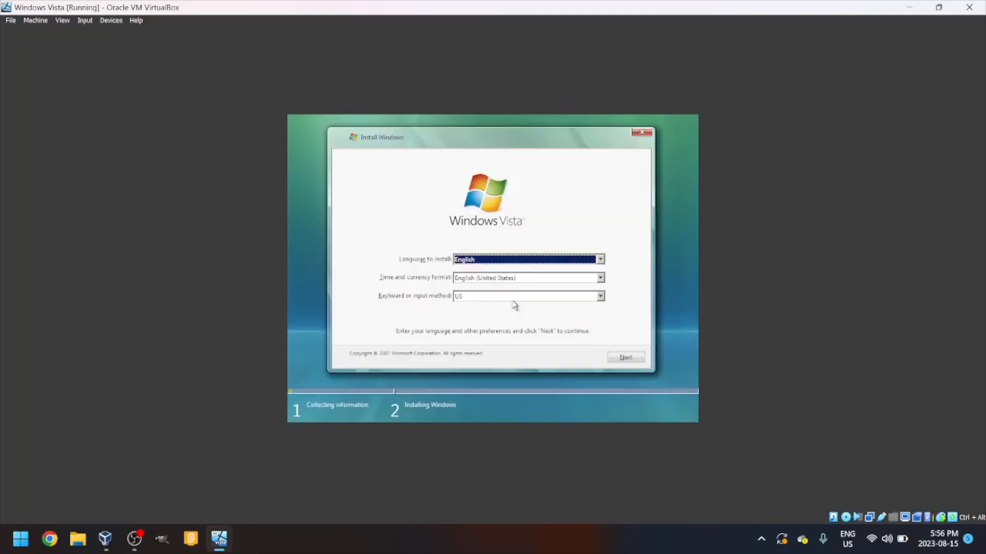
mouse_move(577, 213)
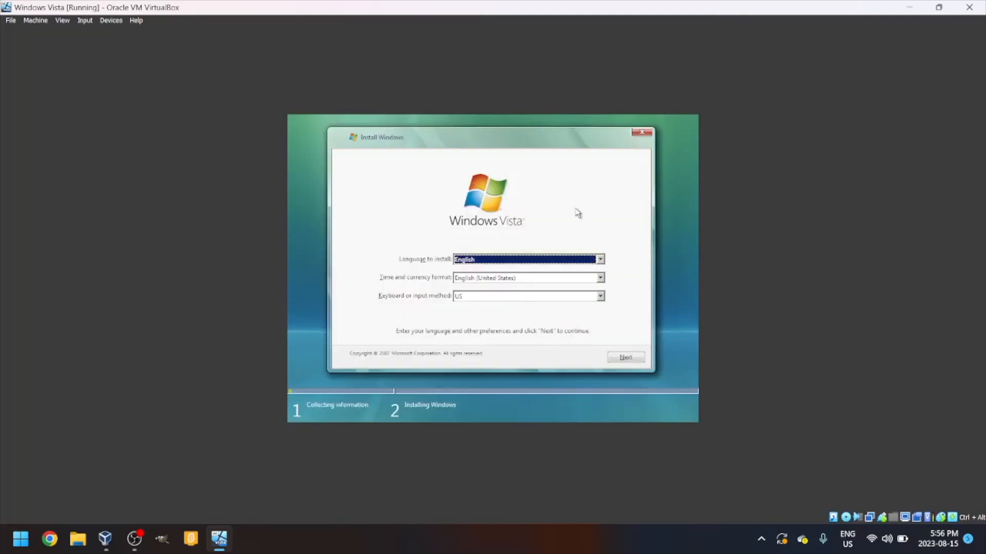
mouse_move(476, 184)
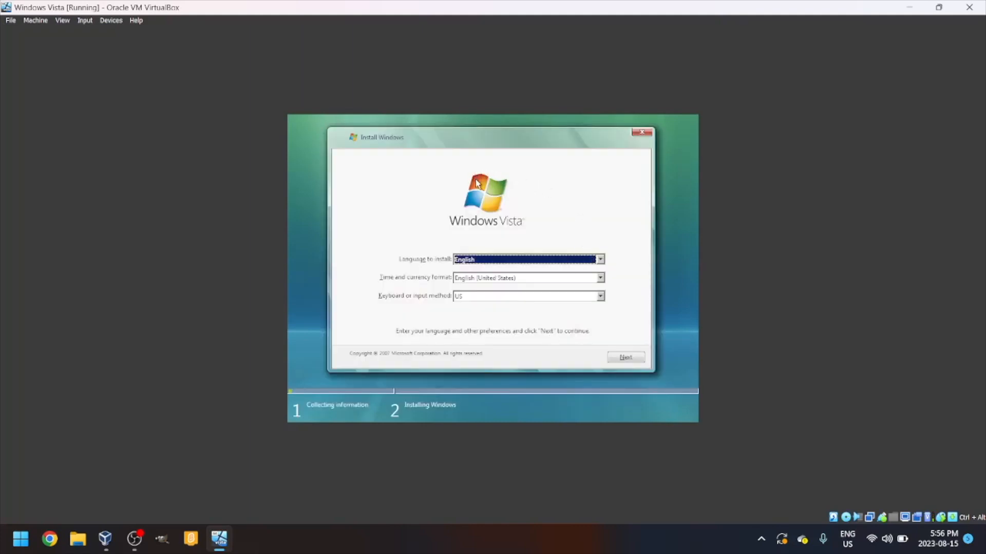
mouse_move(453, 263)
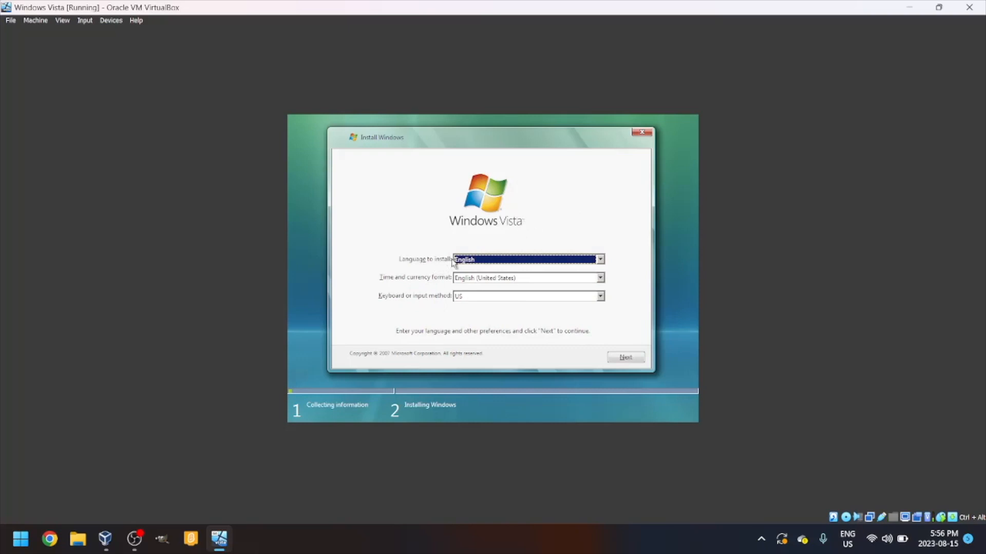
mouse_move(473, 266)
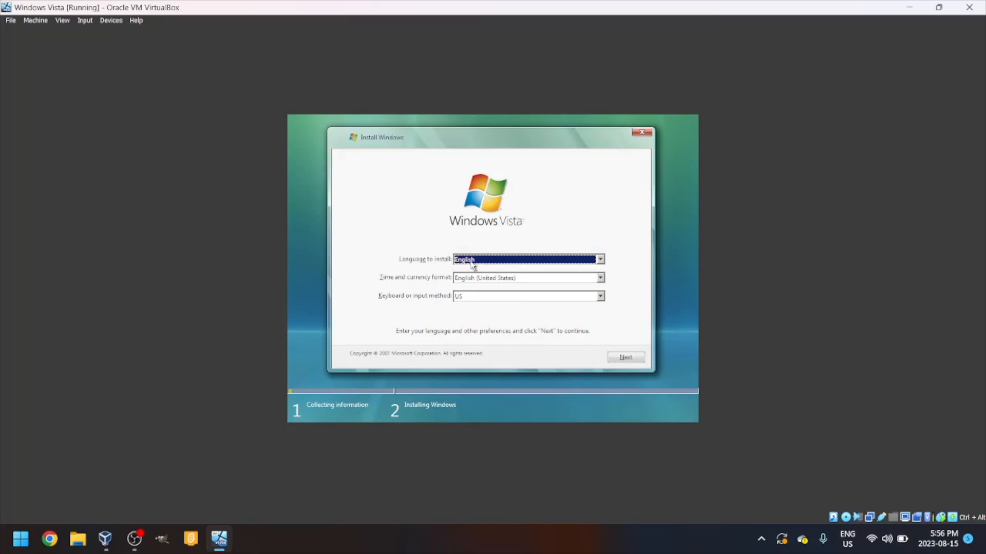
mouse_move(550, 291)
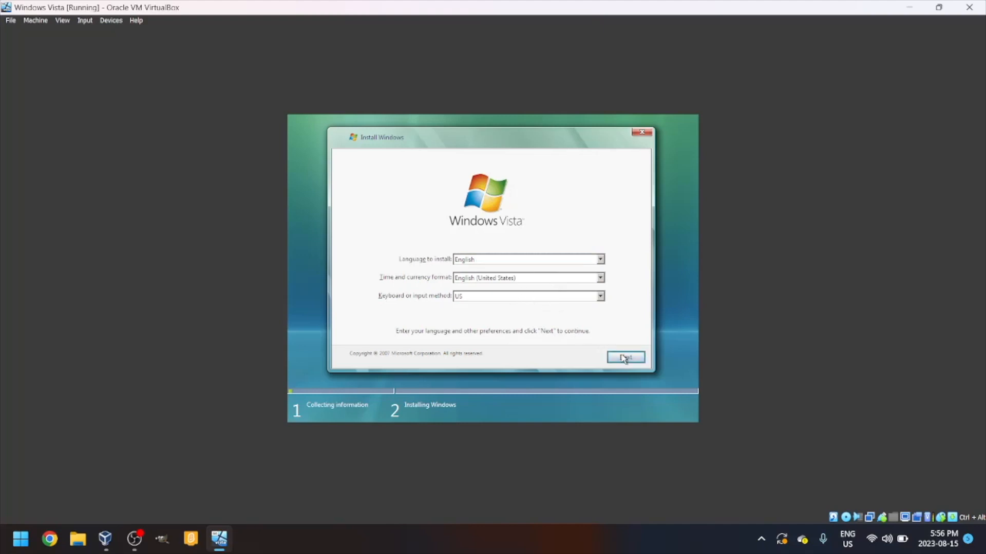
Keep English/US language defaults, accept the license terms and continue to the install-location choice
click(625, 358)
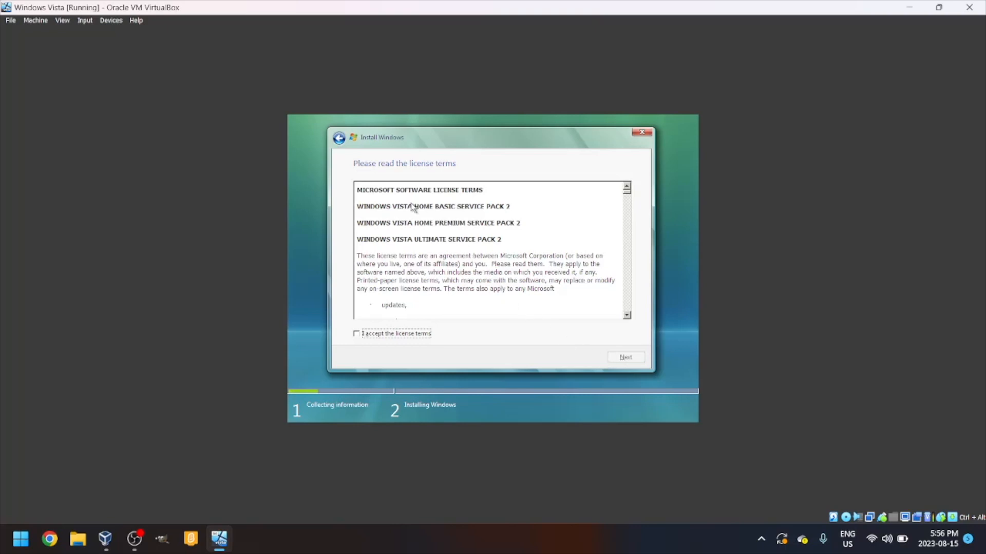
mouse_move(429, 298)
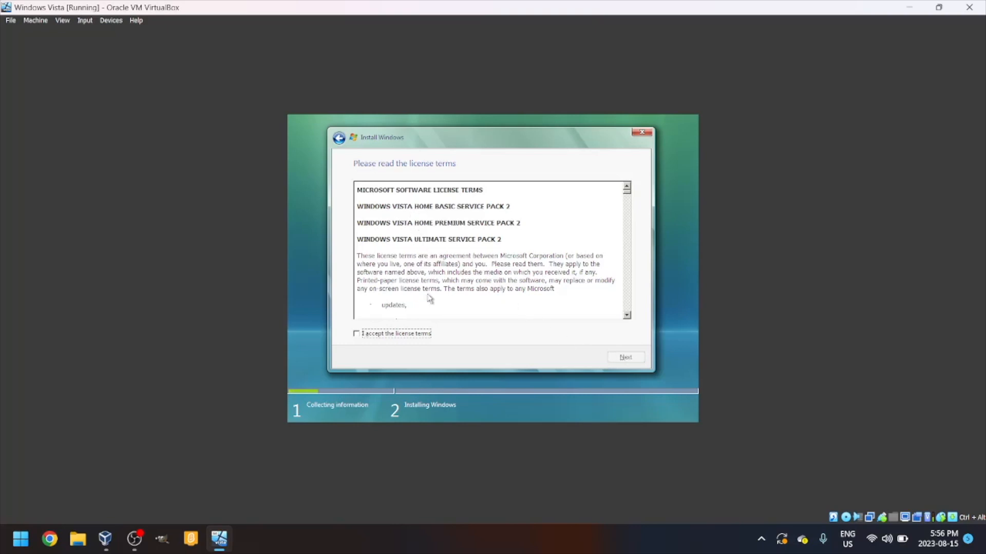
click(358, 334)
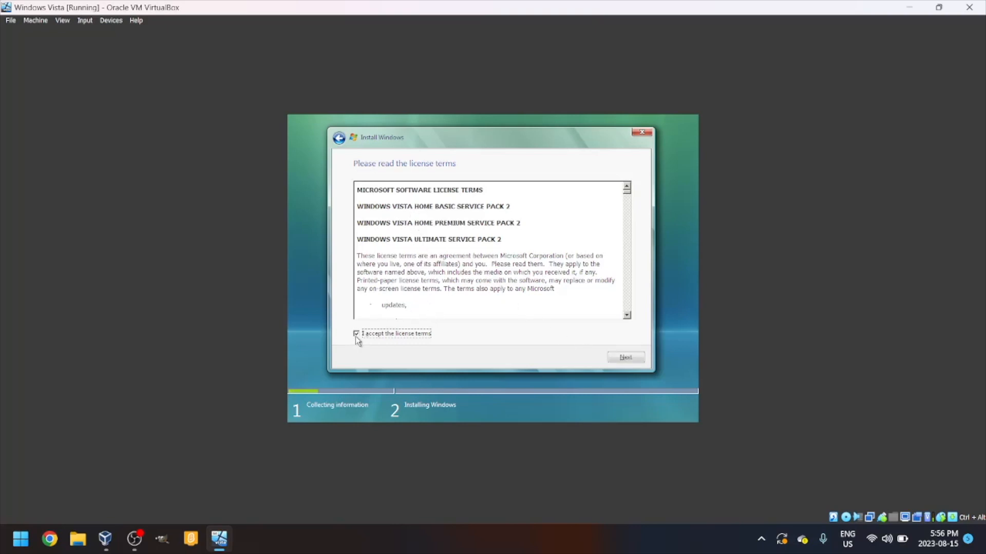
click(625, 357)
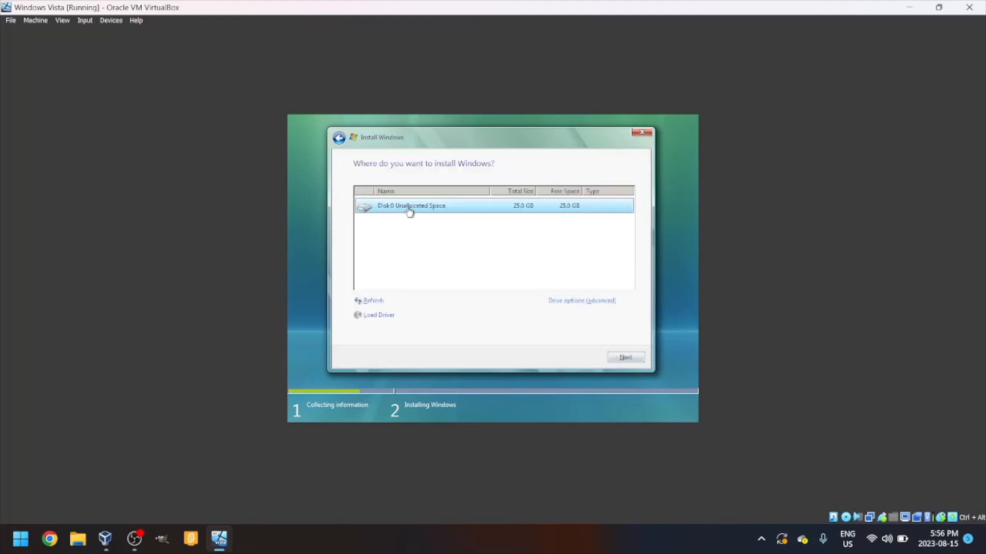
mouse_move(462, 208)
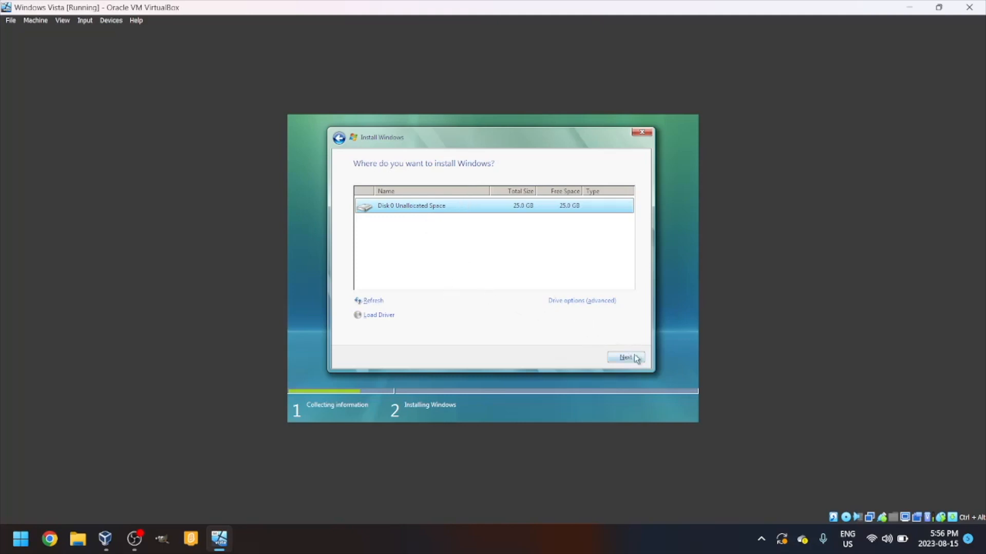
Install Windows on Disk 0 unallocated space so setup starts copying files
click(625, 357)
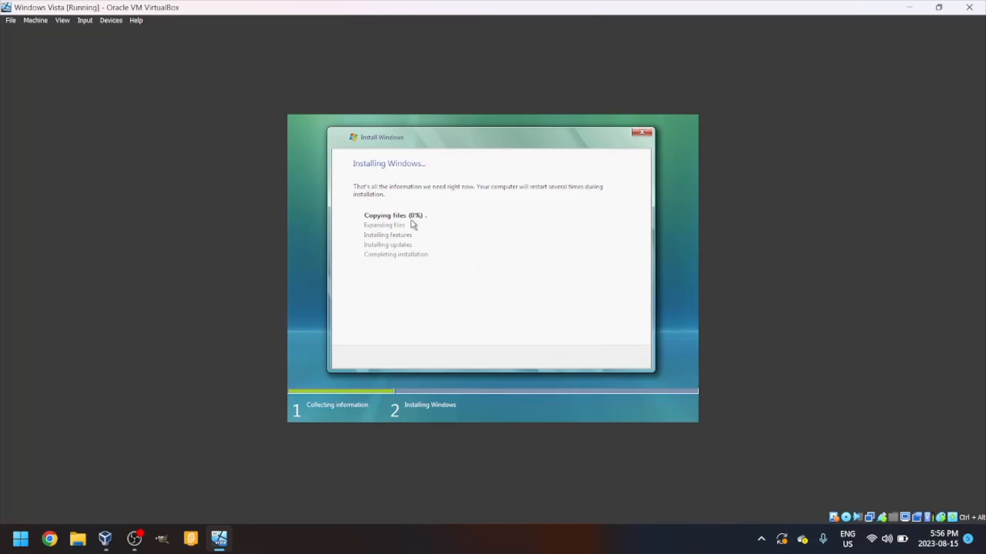
mouse_move(418, 225)
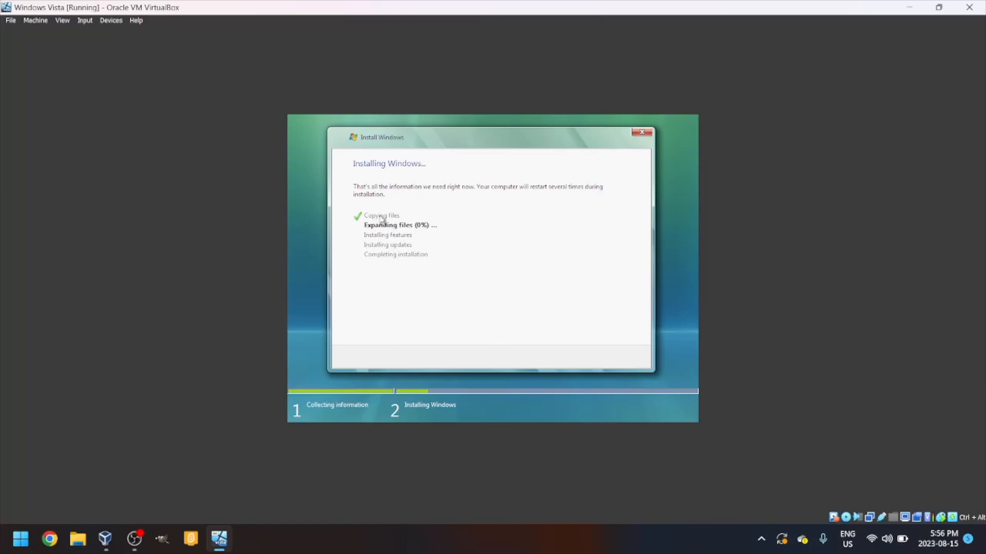
mouse_move(396, 205)
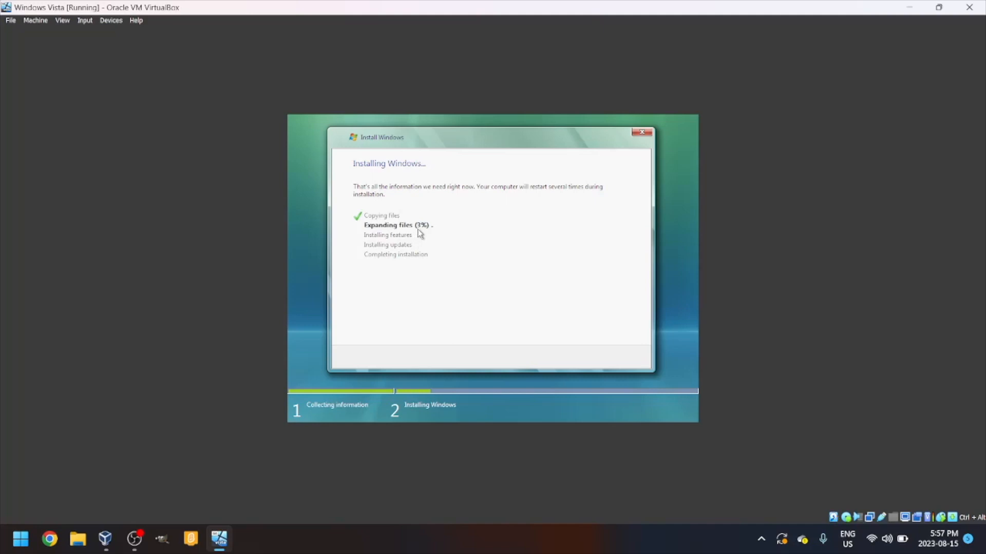
mouse_move(221, 232)
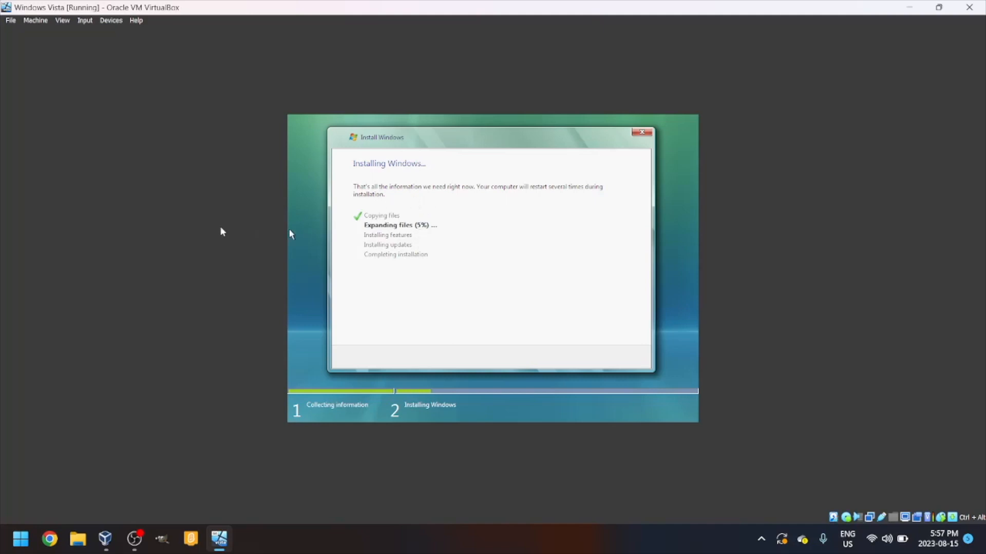
mouse_move(134, 539)
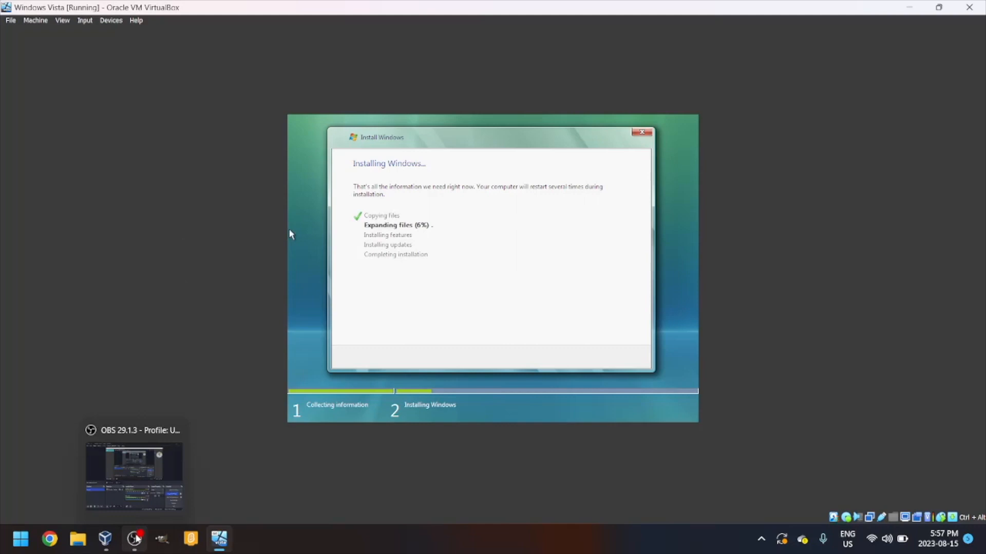
Wait while setup copies and expands files and installs features
click(134, 475)
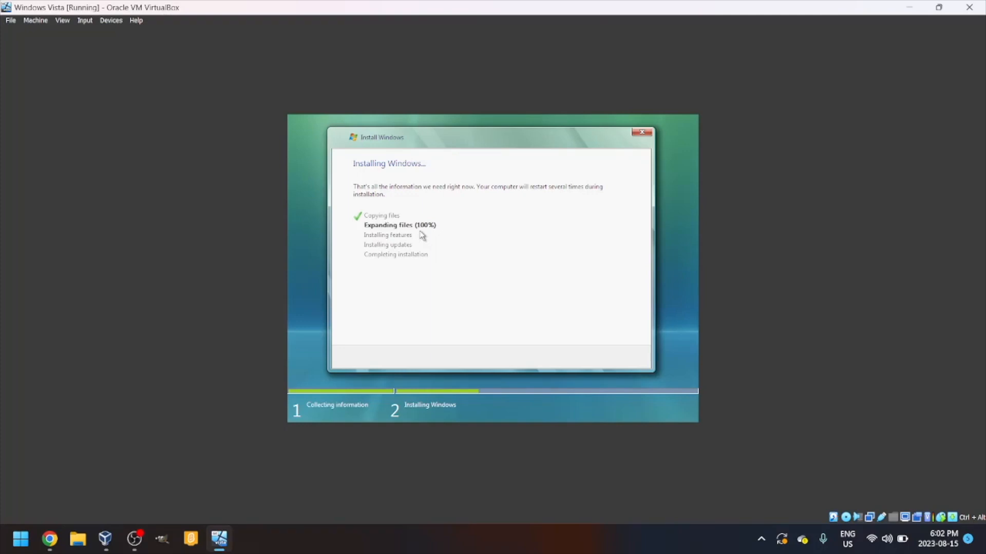
mouse_move(373, 226)
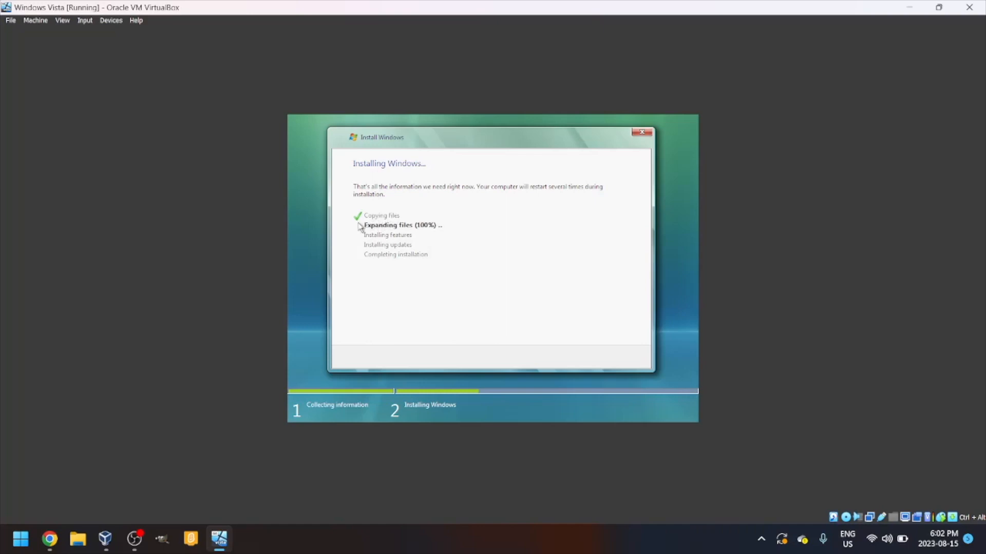
mouse_move(394, 228)
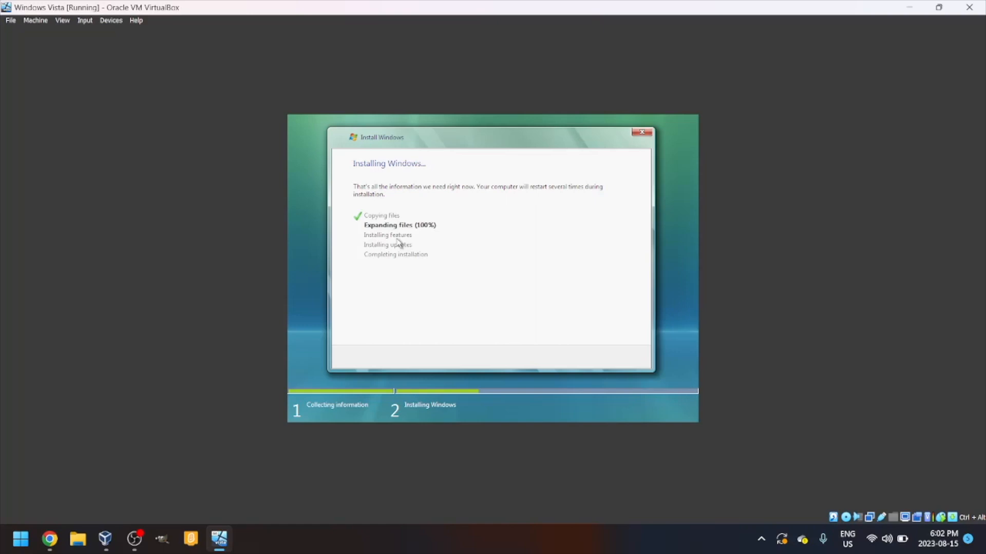
mouse_move(191, 400)
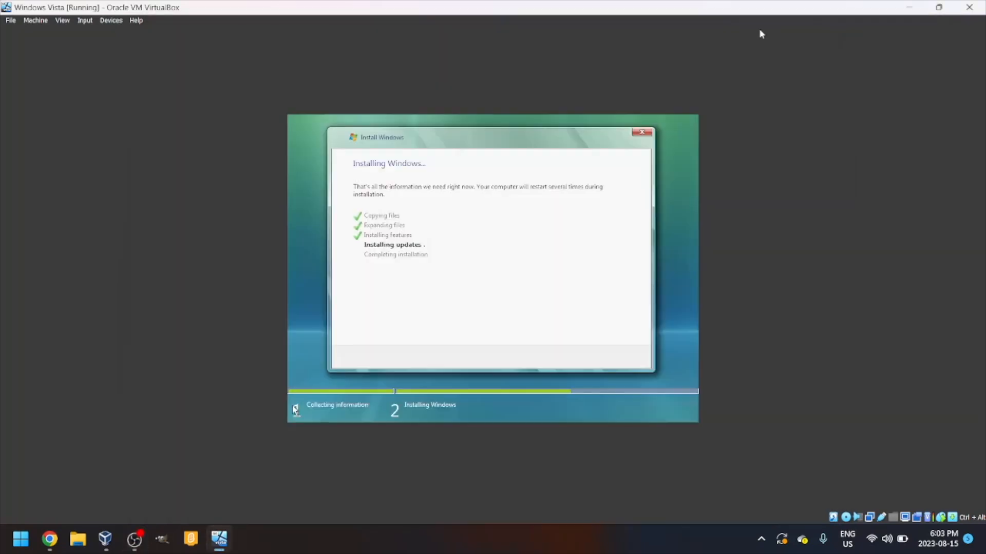
mouse_move(405, 247)
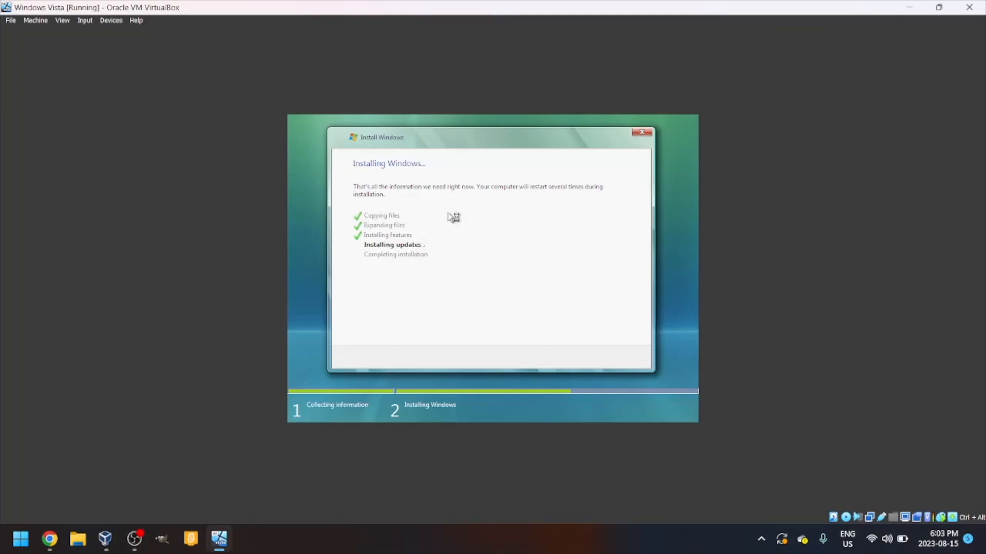
mouse_move(450, 216)
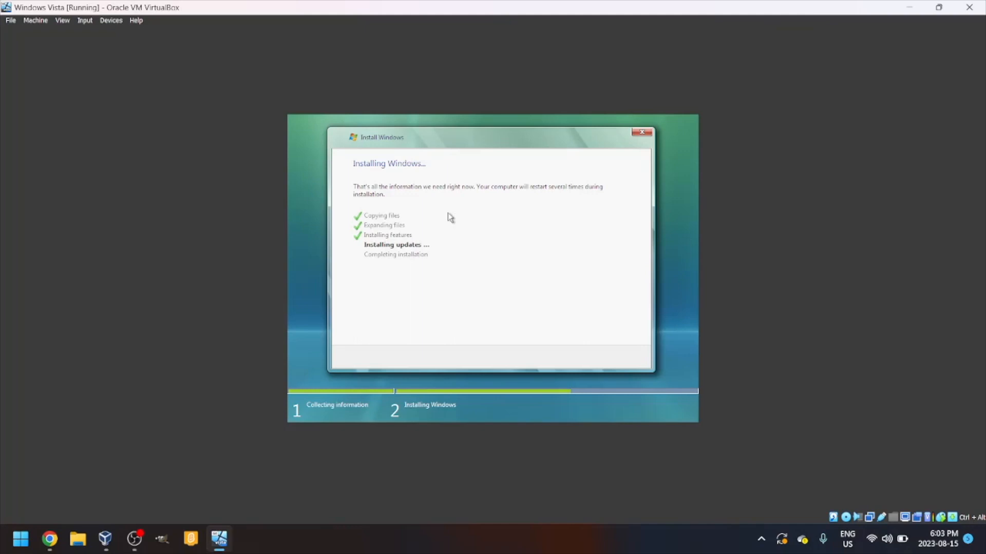
mouse_move(446, 227)
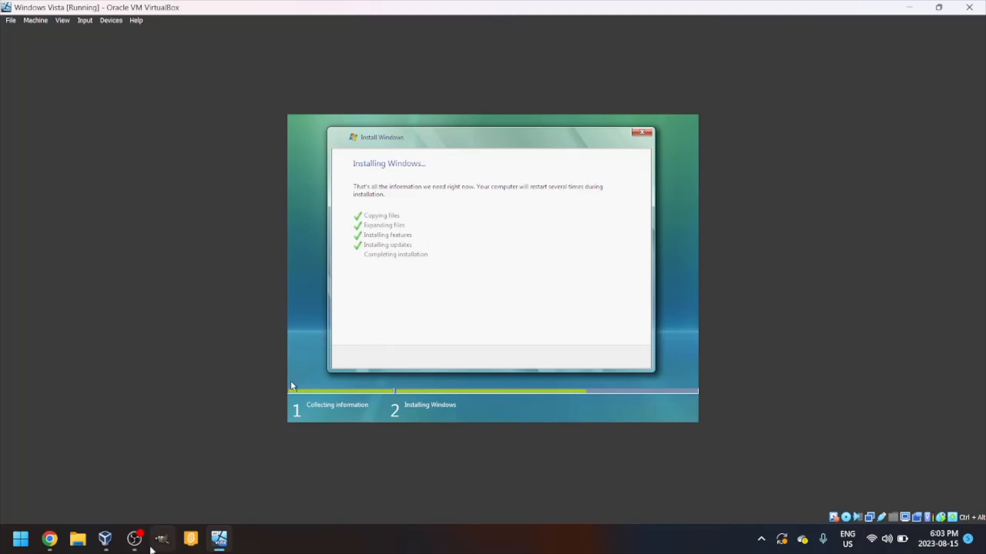
Capture keyboard and mouse into the VM and suppress the capture notice permanently
click(134, 539)
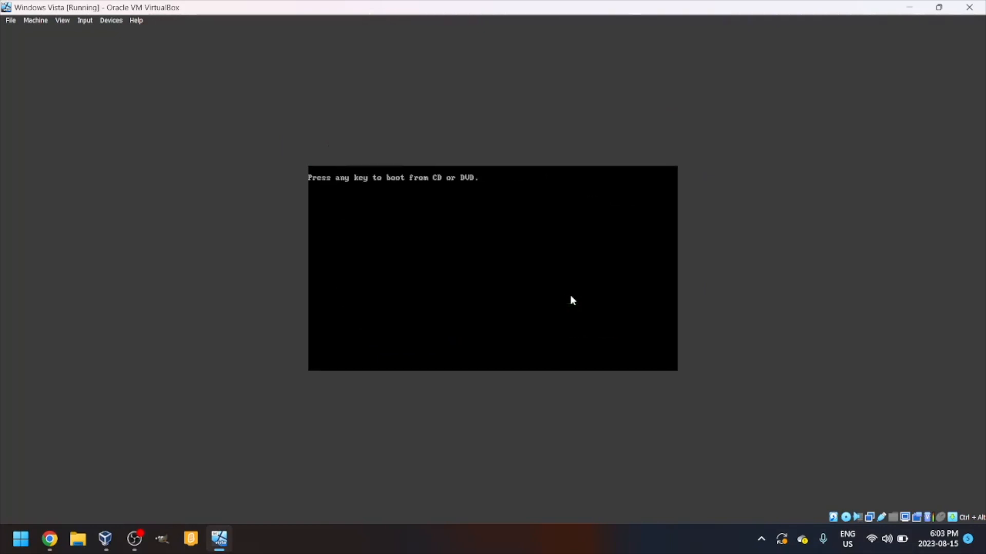
click(571, 300)
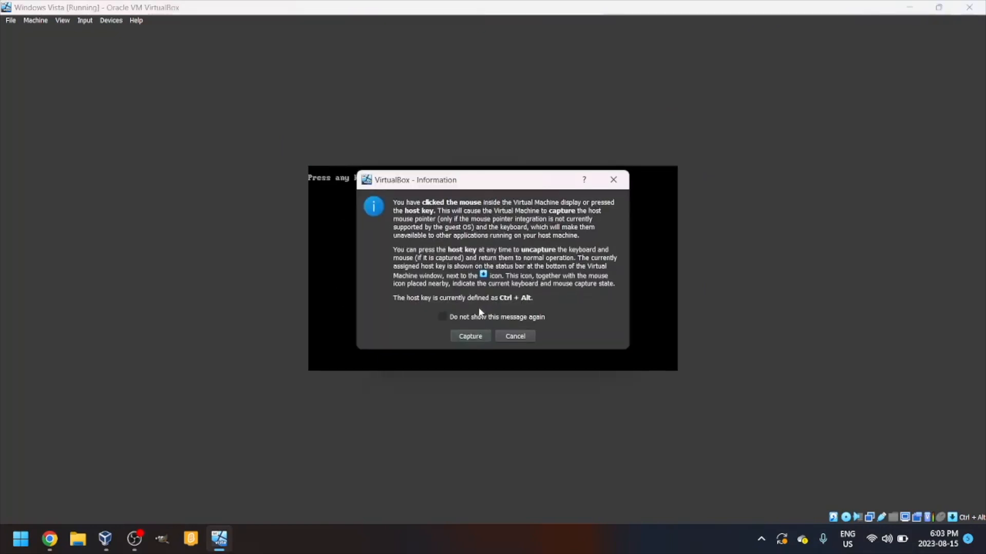
click(443, 317)
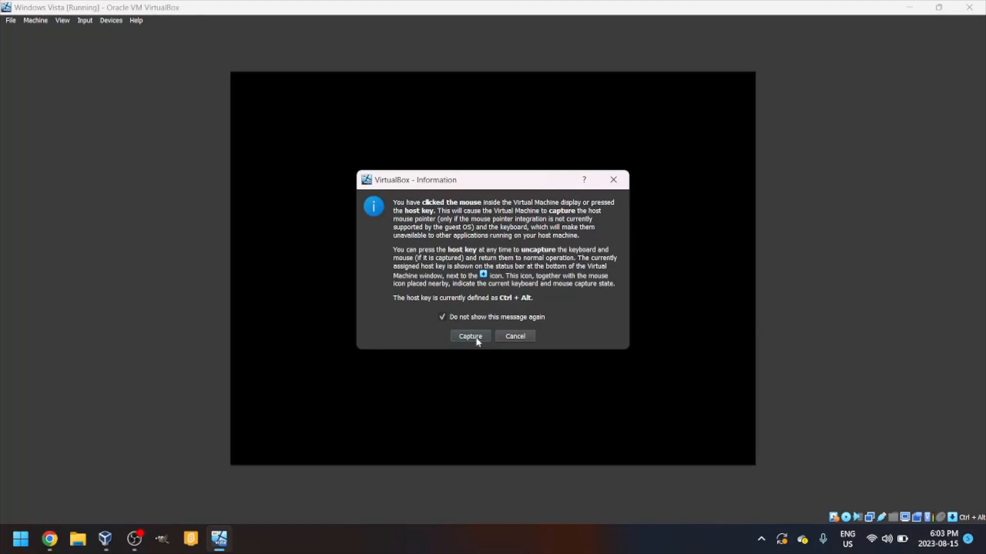
click(469, 337)
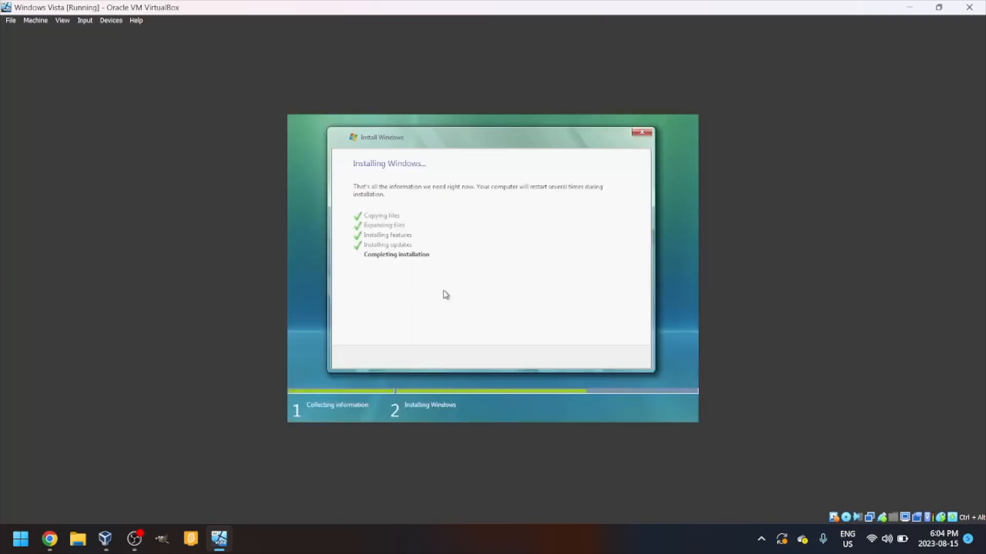
mouse_move(467, 287)
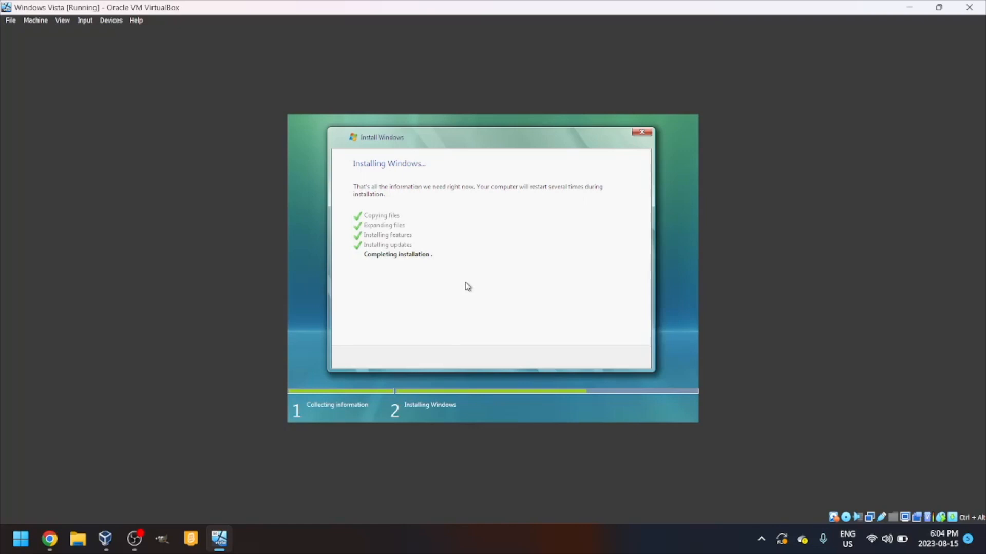
mouse_move(476, 284)
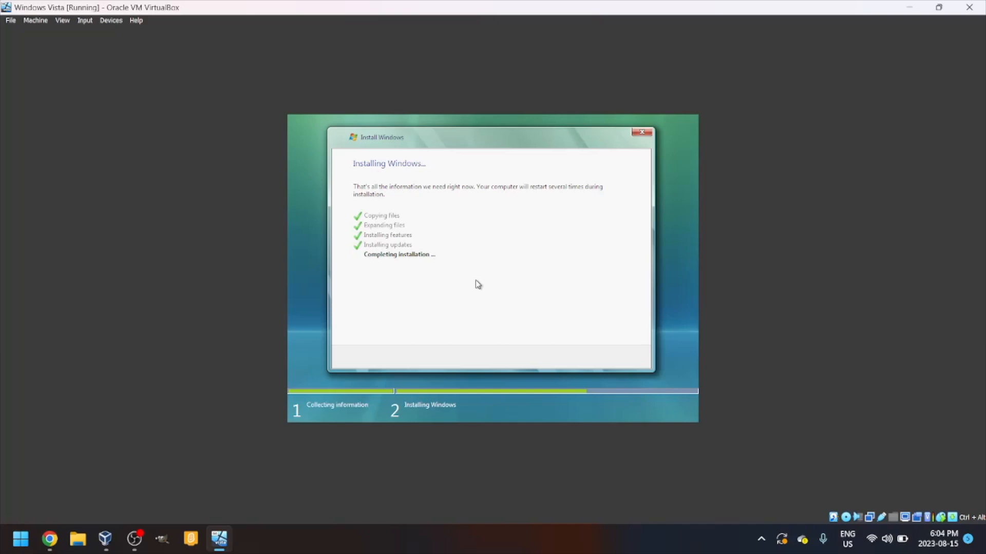
mouse_move(133, 539)
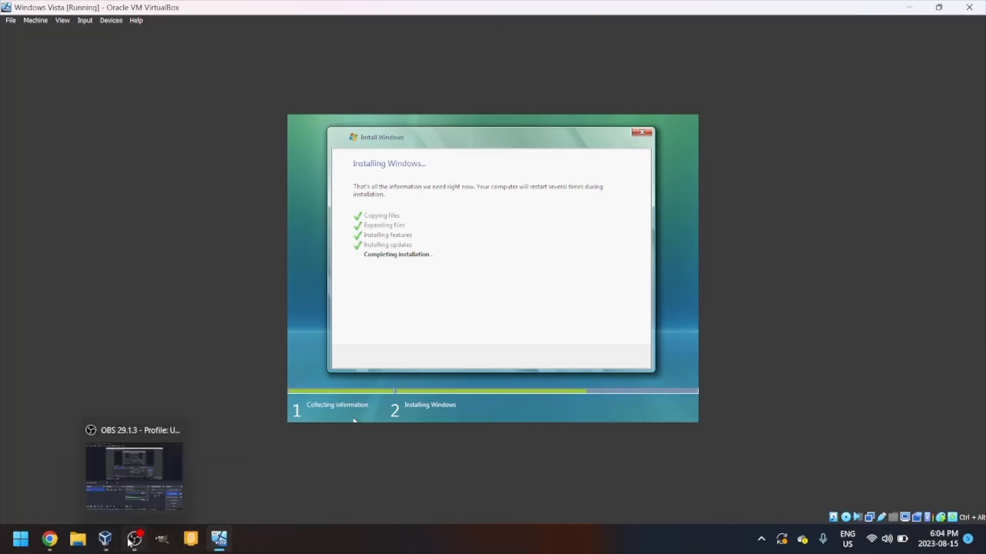
Wait while setup installs updates and completes the Vista installation
click(133, 474)
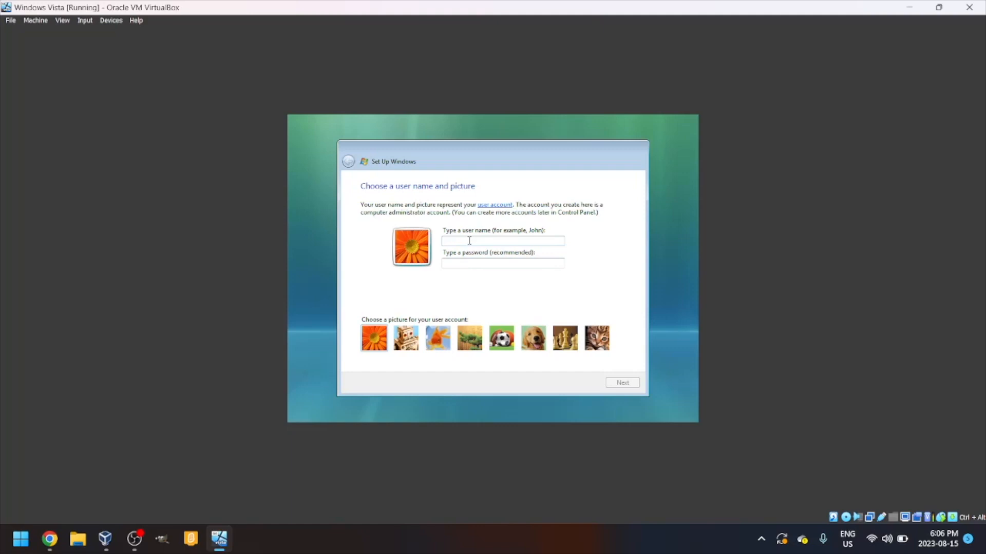
Enter the account user name, leave the password blank and continue to the computer-name page
text(TC)
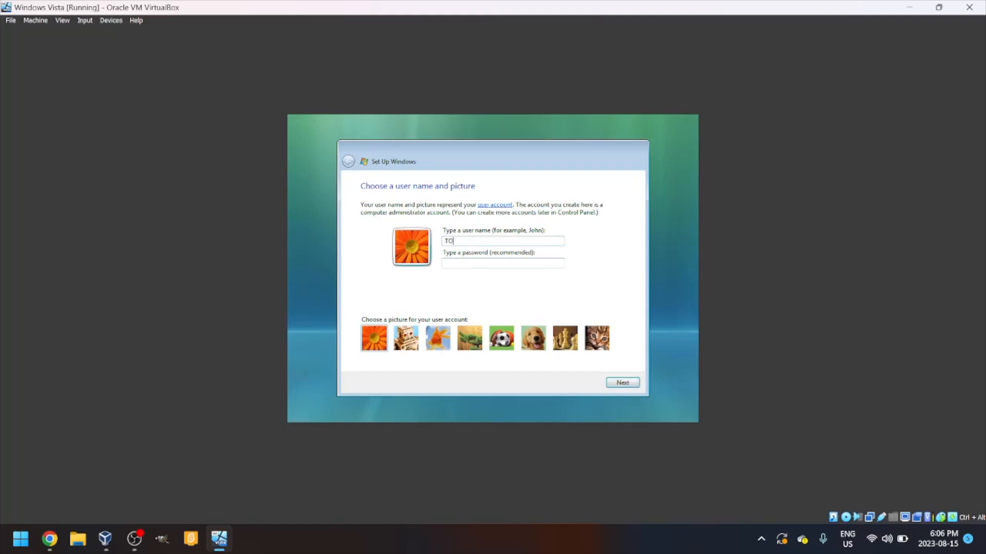
text(OWF)
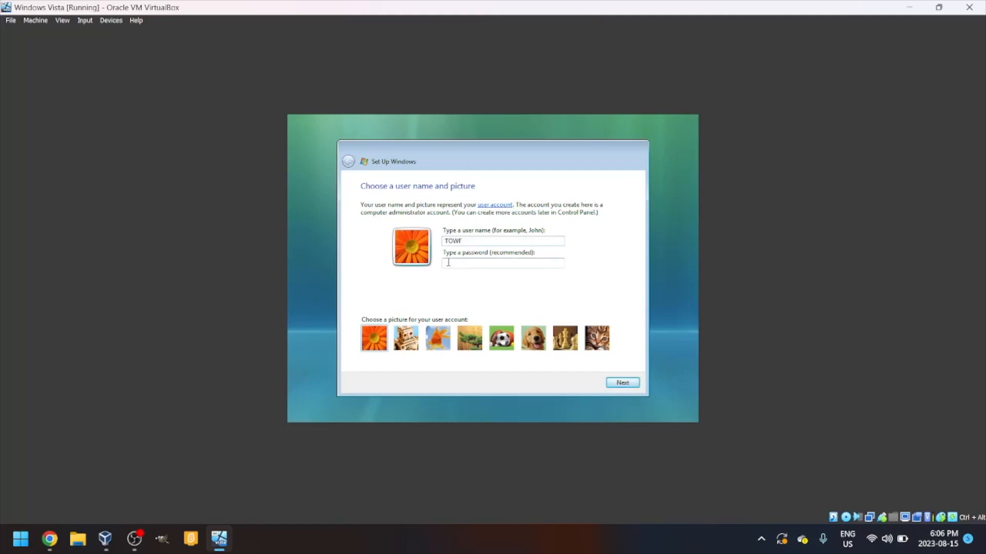
mouse_move(492, 276)
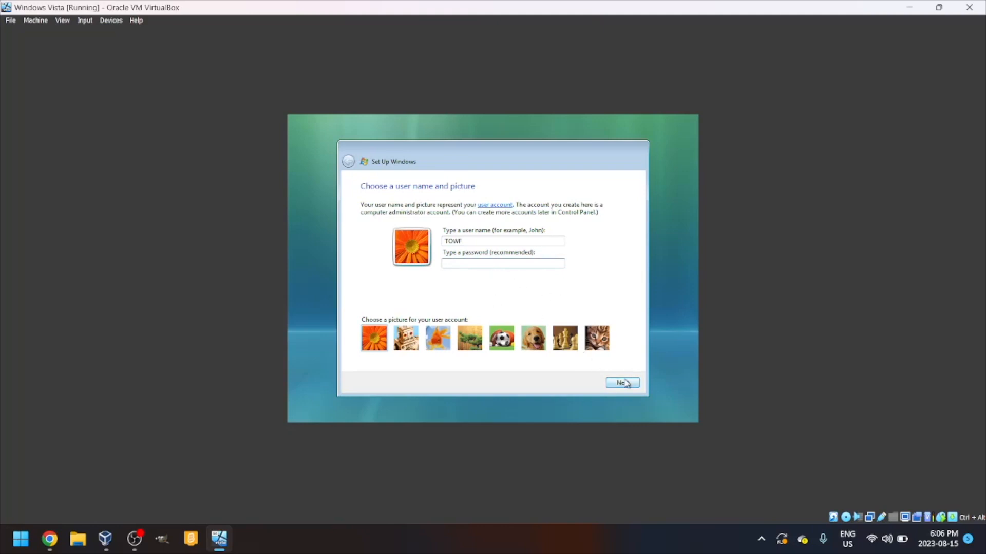
click(622, 383)
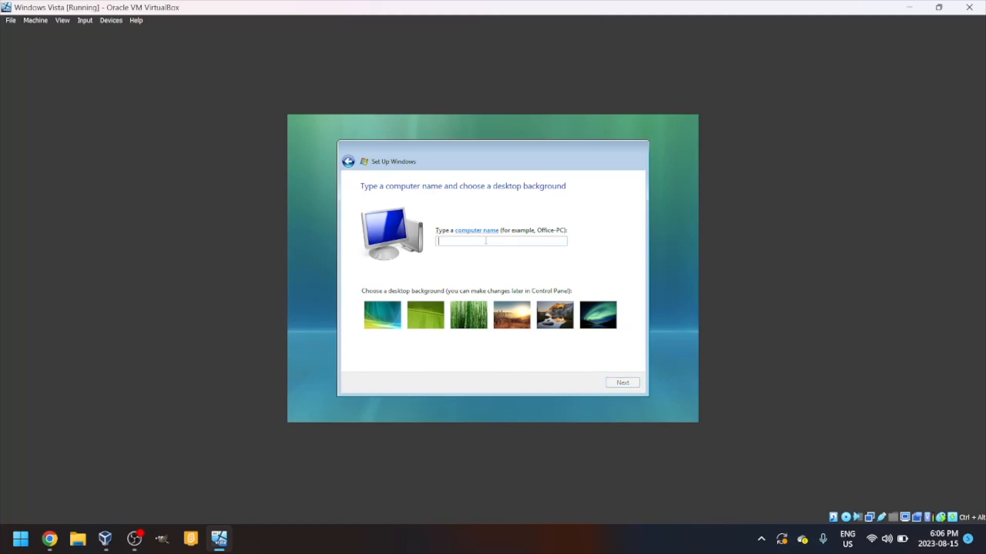
Name the computer VISTA-PC and choose the first desktop background
text(vista)
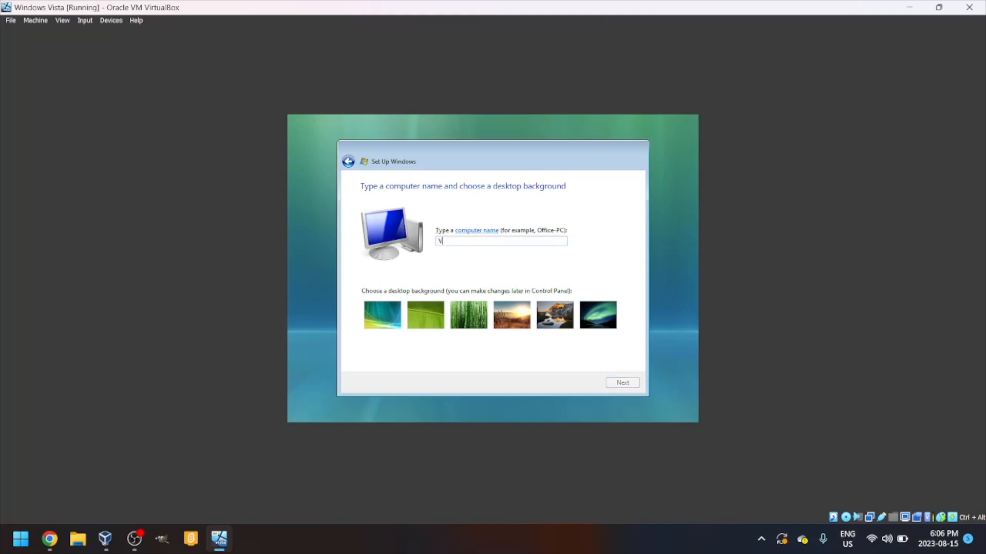
text(ISTA-P)
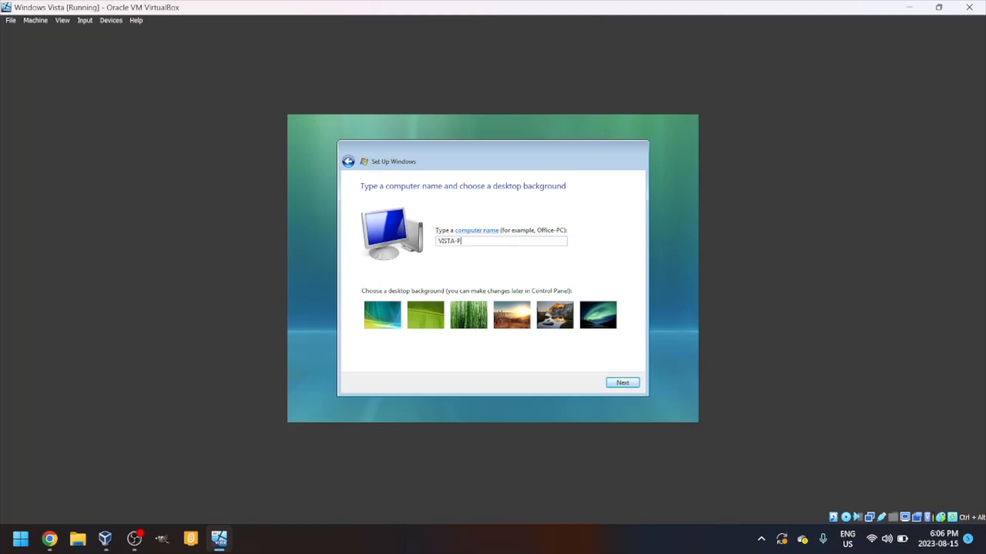
text(C)
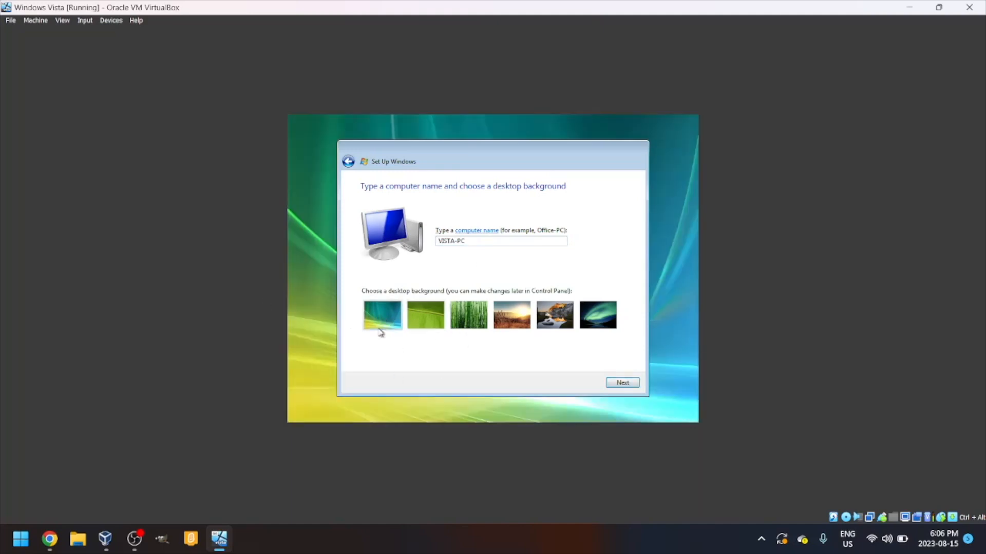
click(623, 382)
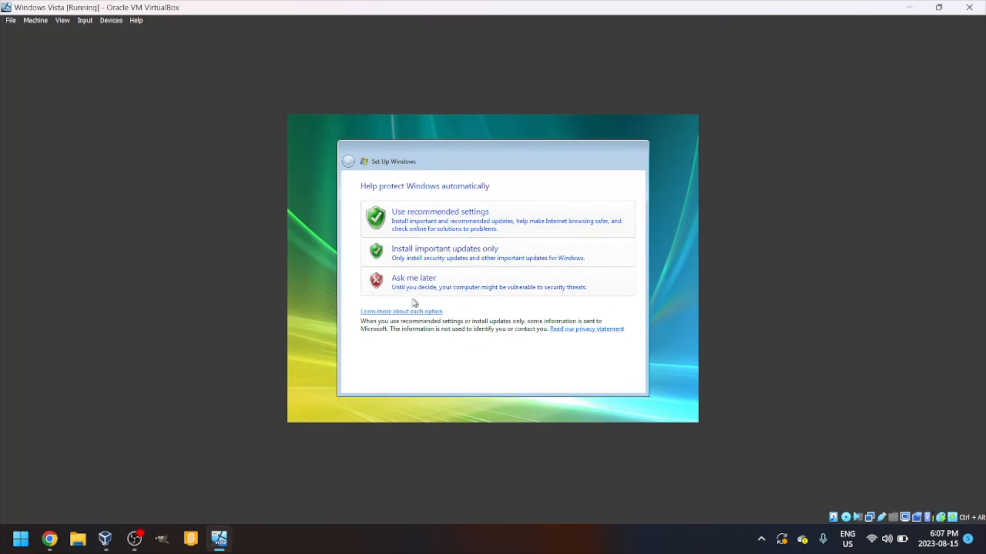
mouse_move(421, 273)
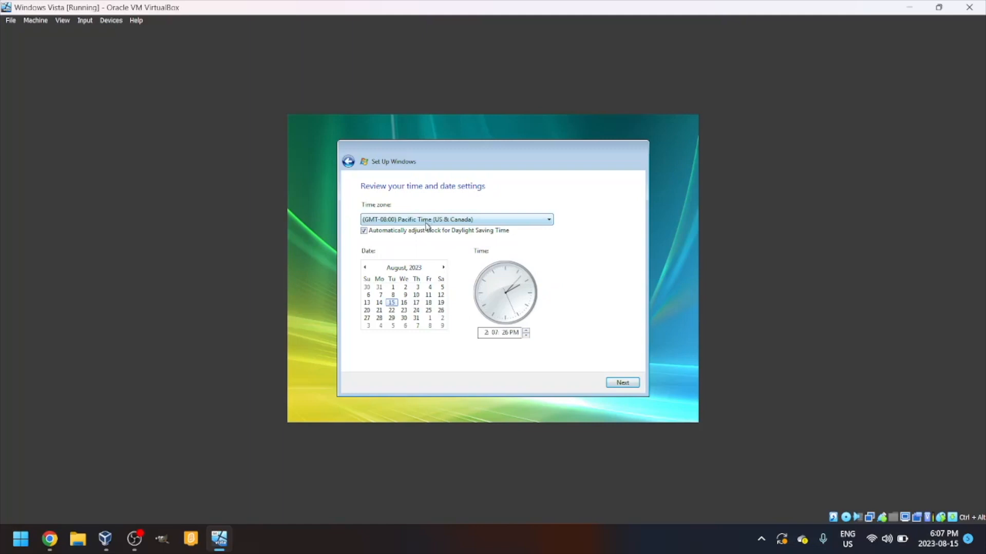
Set the time zone to (GMT-04:00) Atlantic Time (Canada) and accept the date settings
click(546, 219)
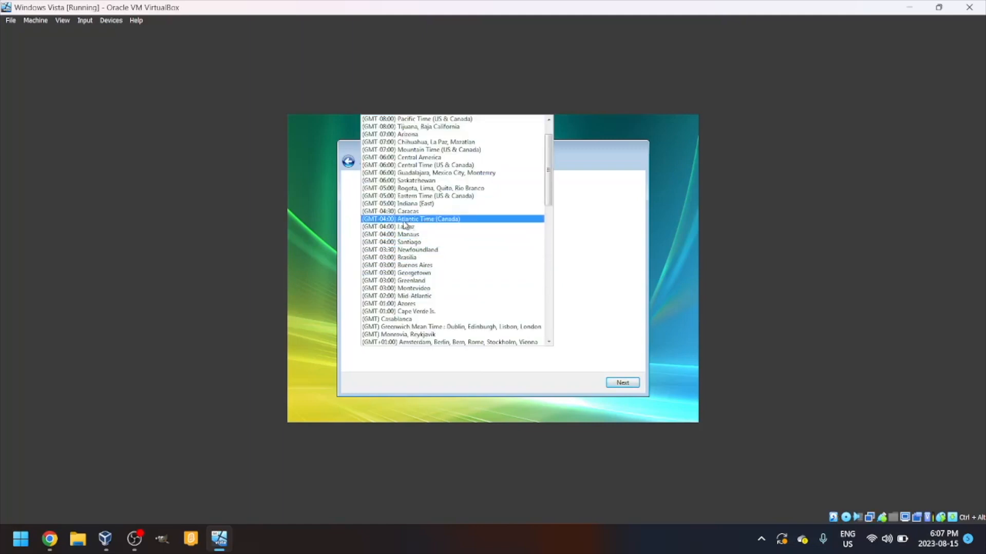
click(390, 226)
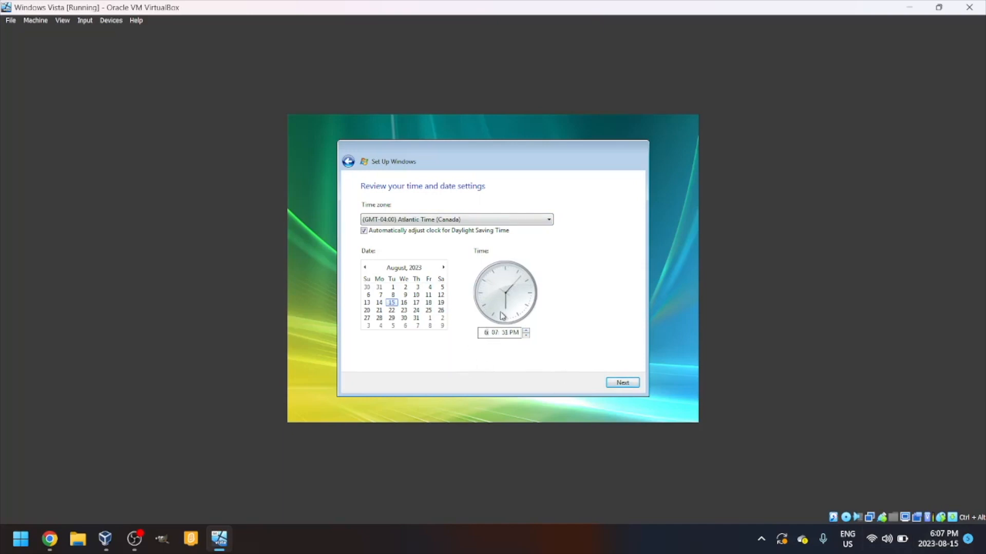
mouse_move(623, 383)
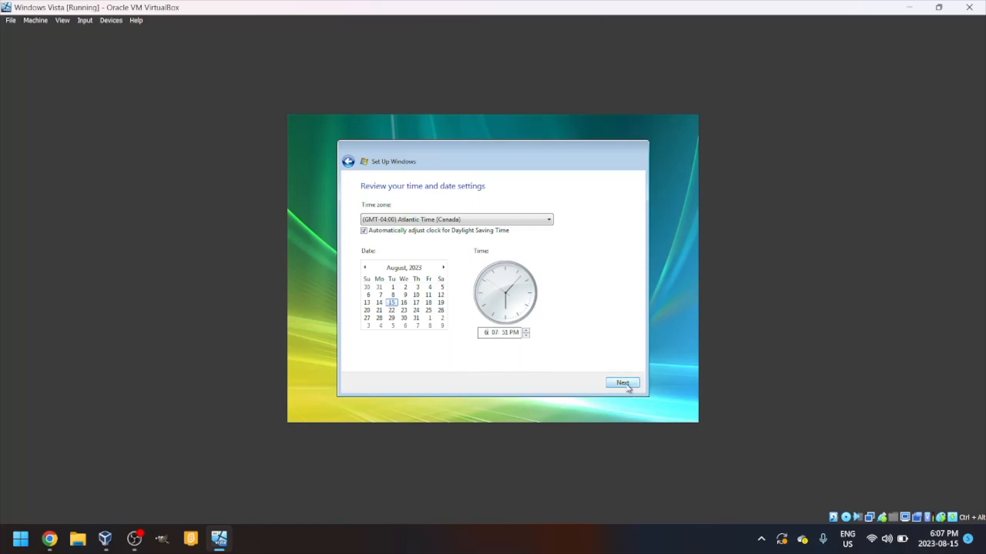
mouse_move(578, 360)
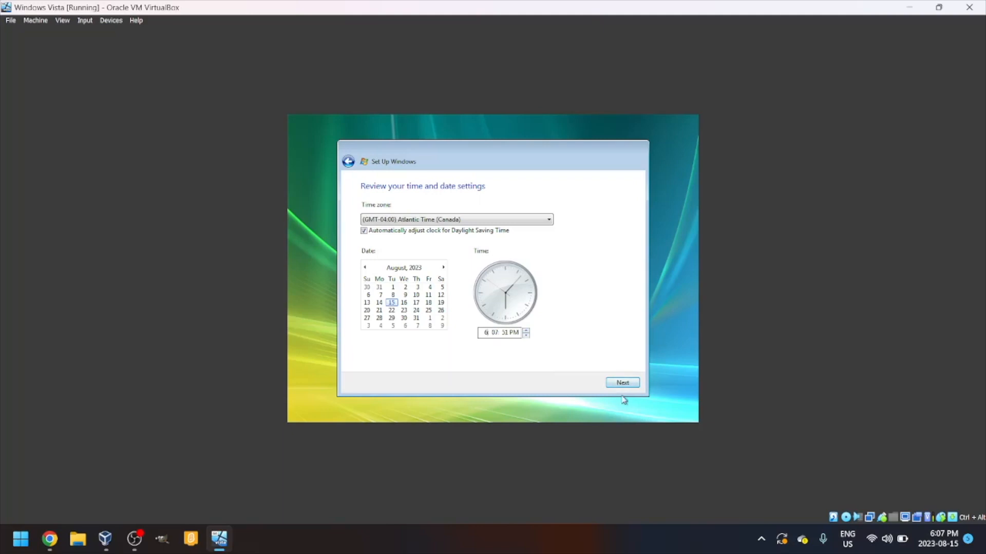
click(621, 383)
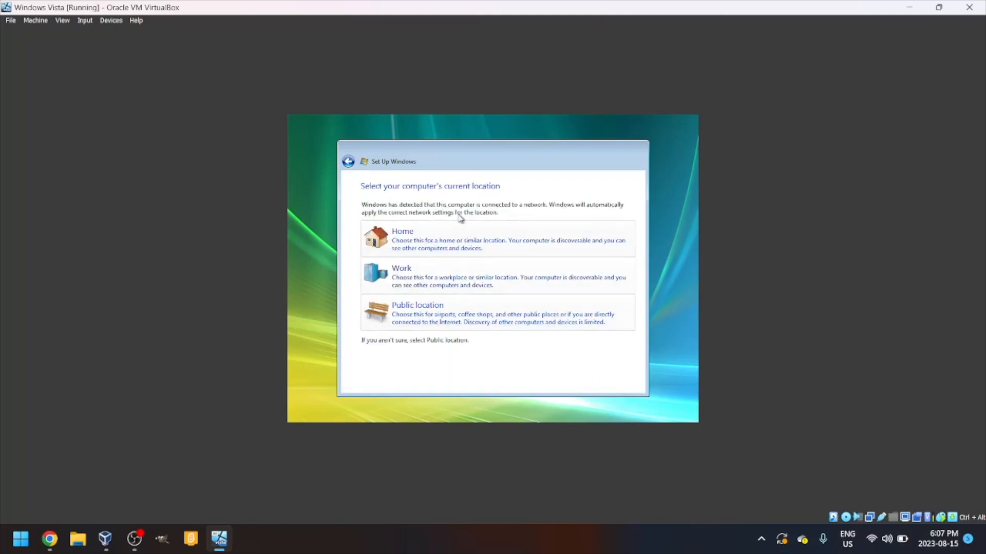
mouse_move(418, 231)
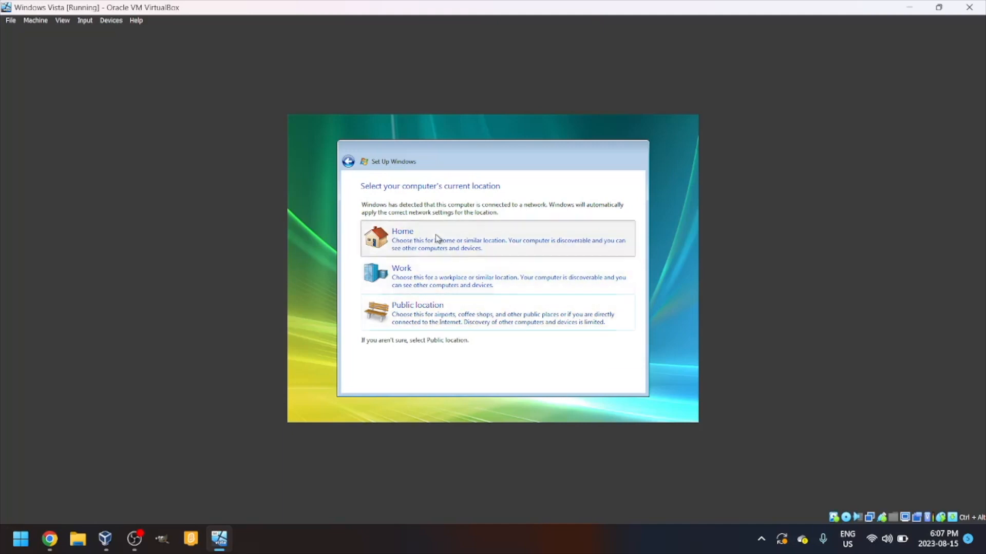
Choose Home as the network location and start Windows from the Thank you page
click(497, 239)
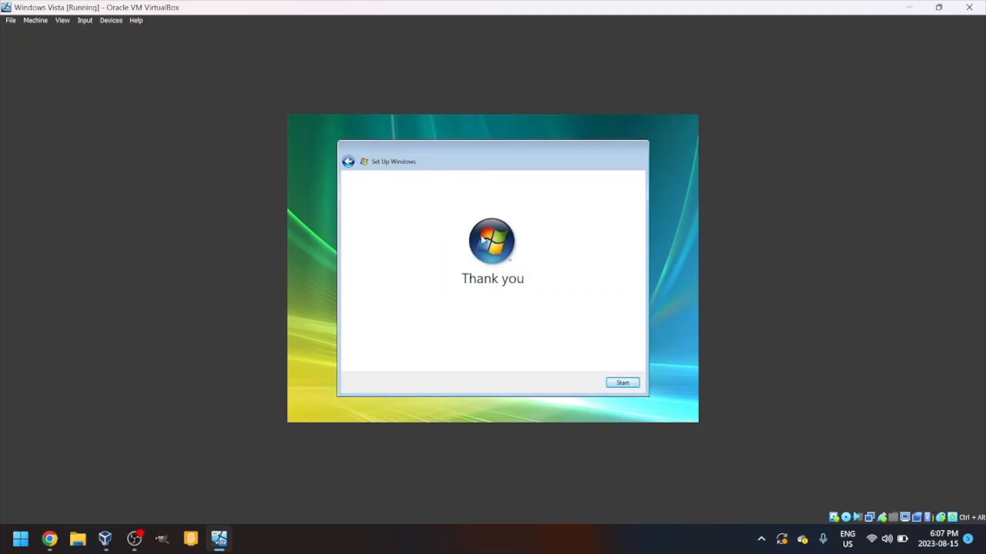
click(621, 382)
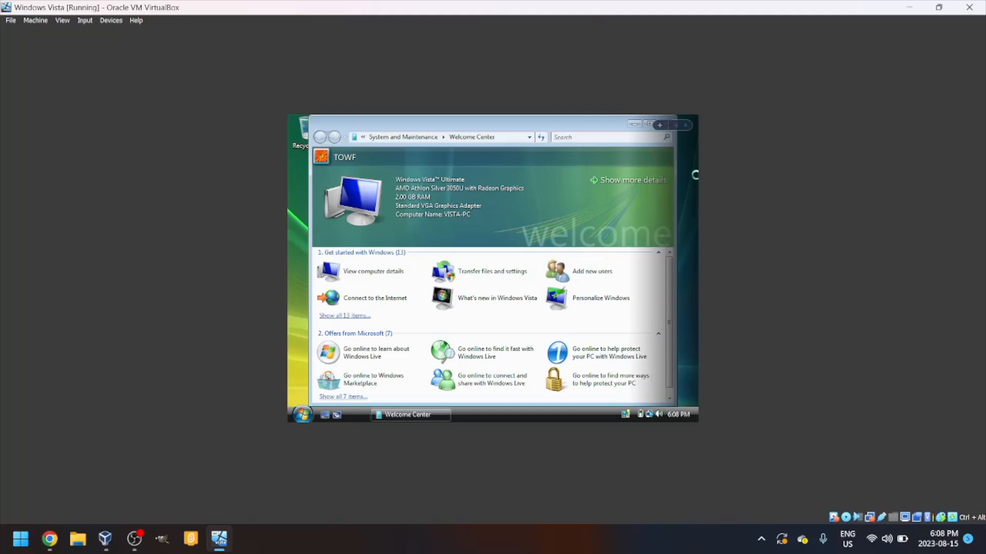
mouse_move(413, 305)
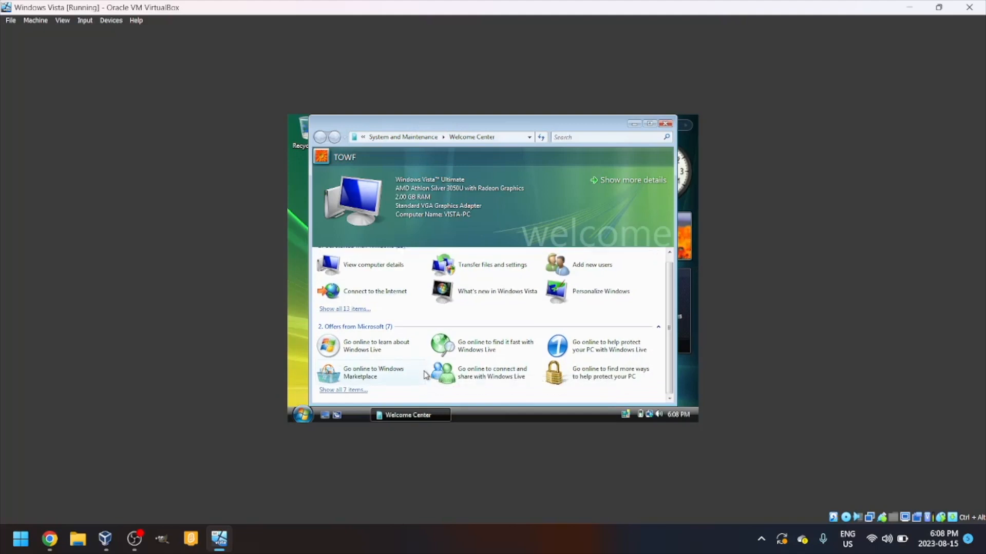
mouse_move(511, 275)
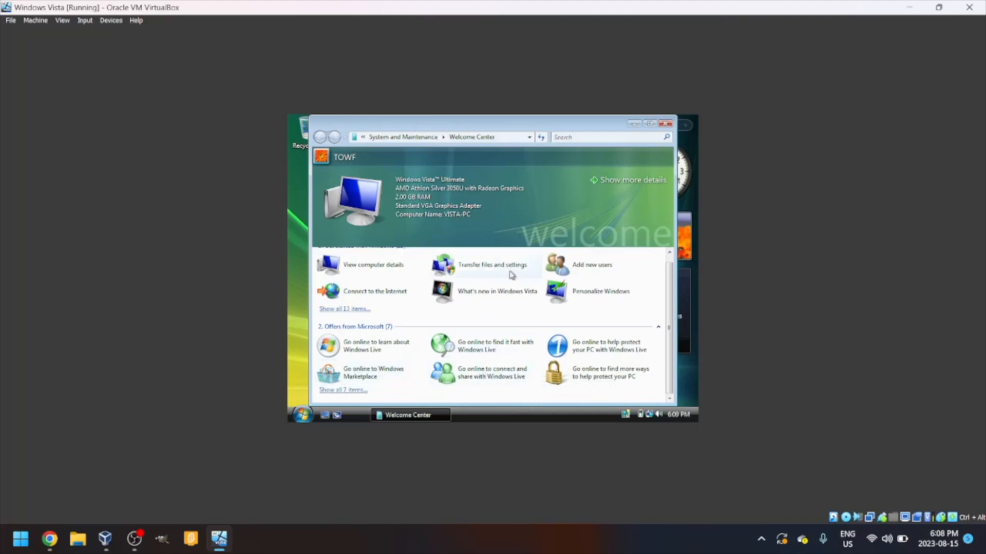
Close the Welcome Center window to reveal the Vista desktop
click(668, 124)
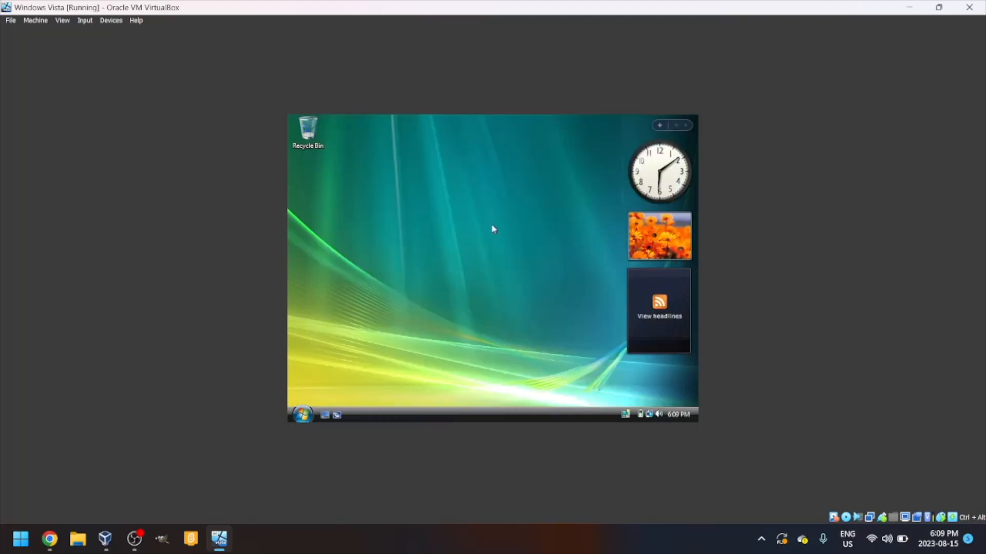
mouse_move(622, 129)
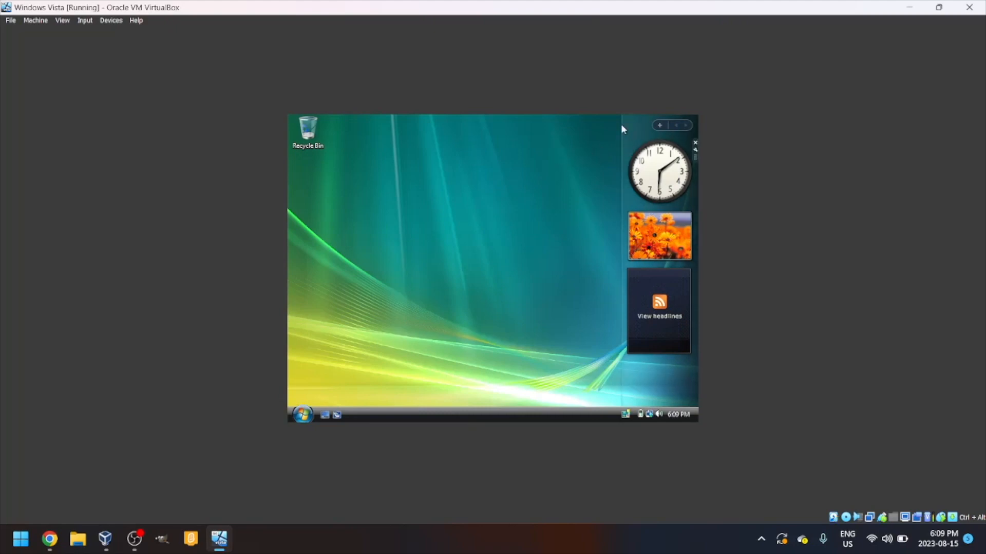
mouse_move(649, 125)
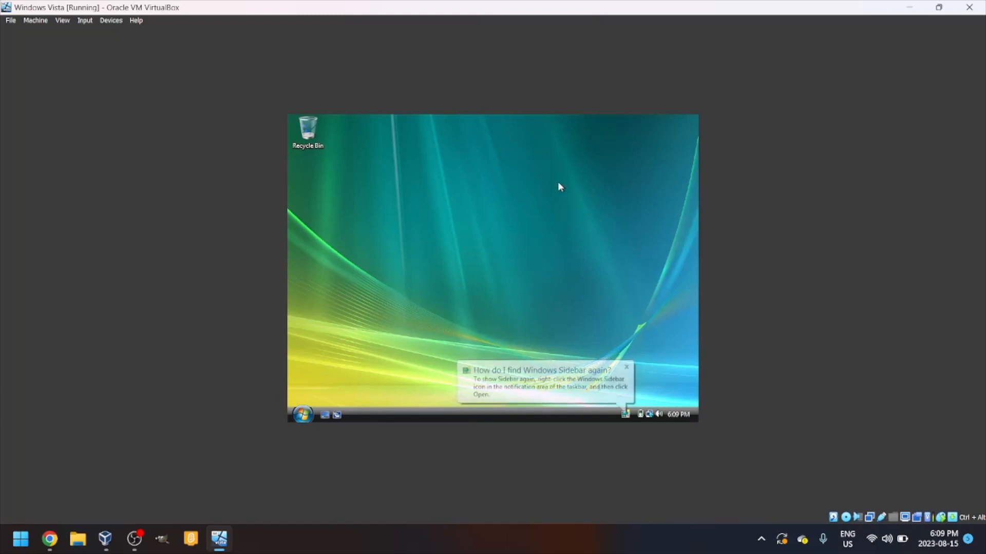
Dismiss the notification balloon about reopening the Windows Sidebar
click(626, 368)
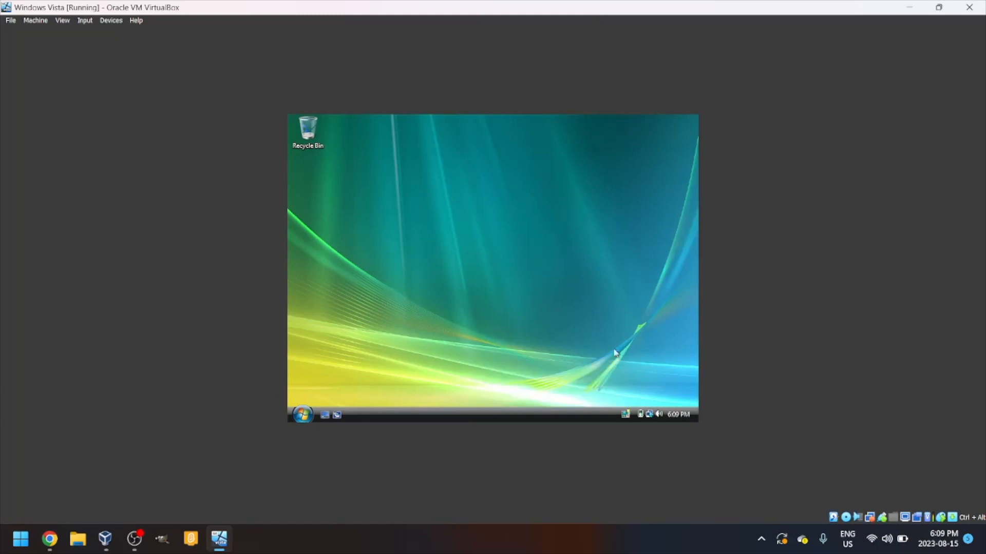
mouse_move(456, 215)
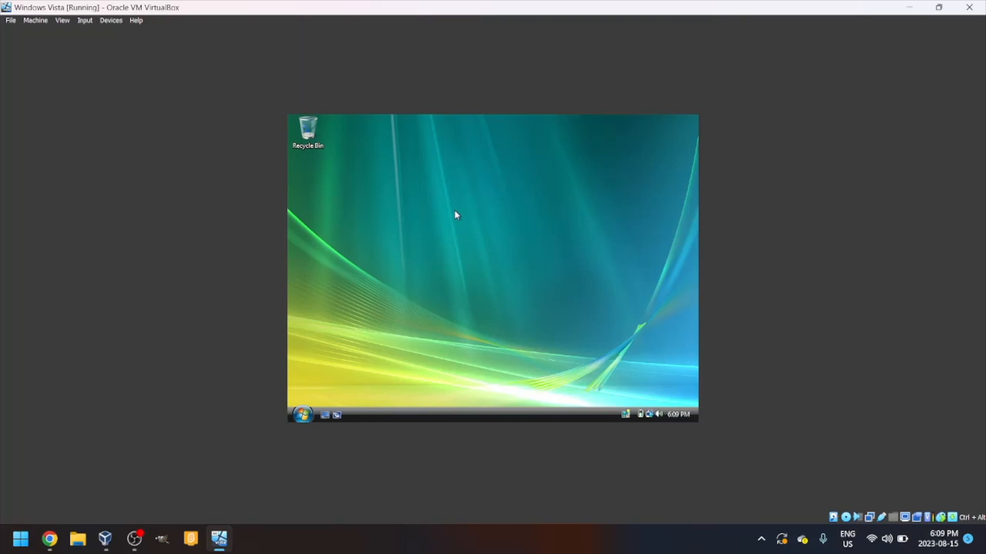
mouse_move(465, 226)
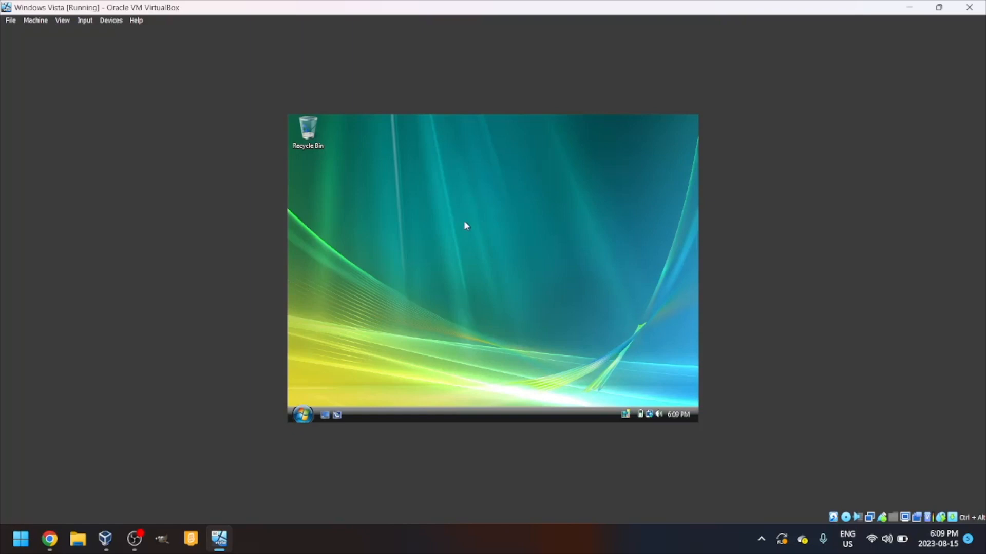
mouse_move(467, 220)
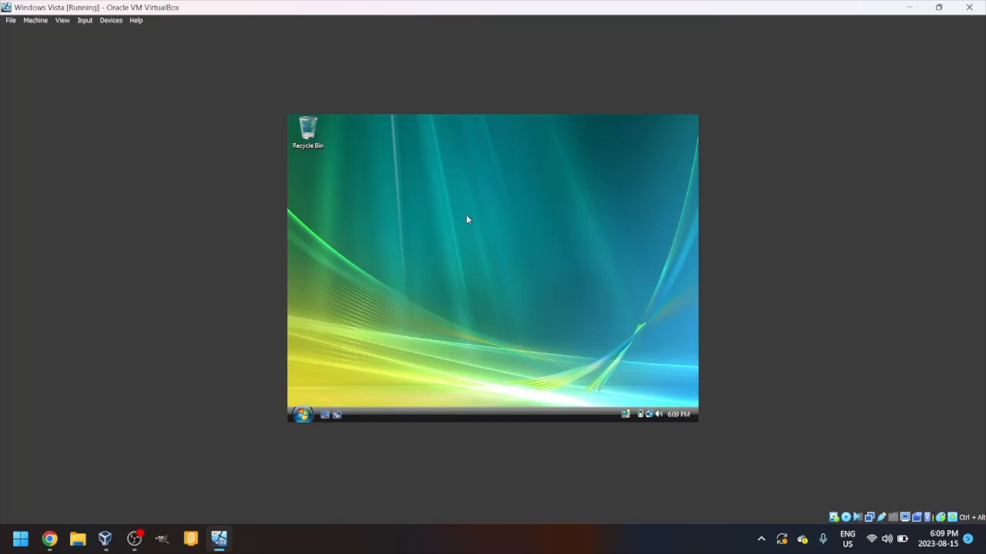
mouse_move(432, 268)
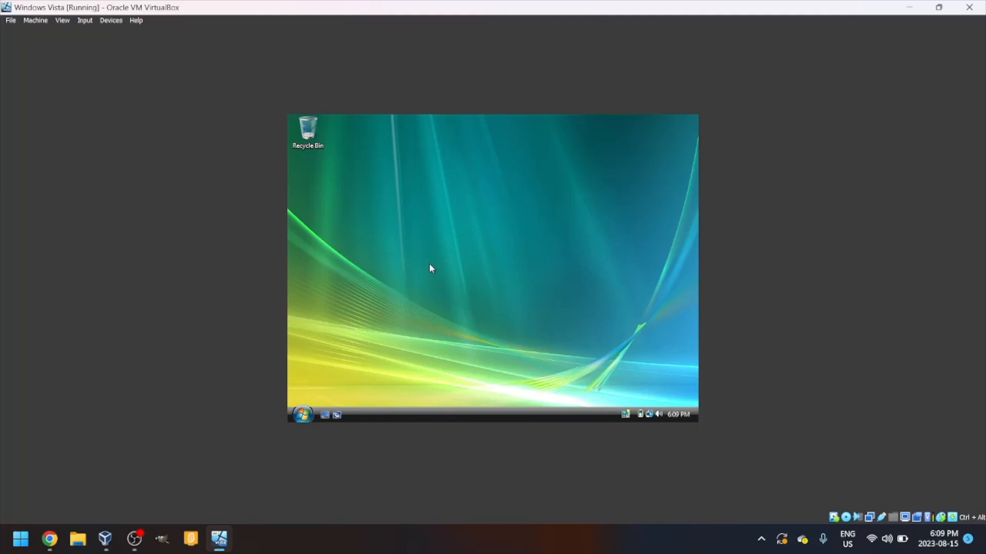
mouse_move(437, 281)
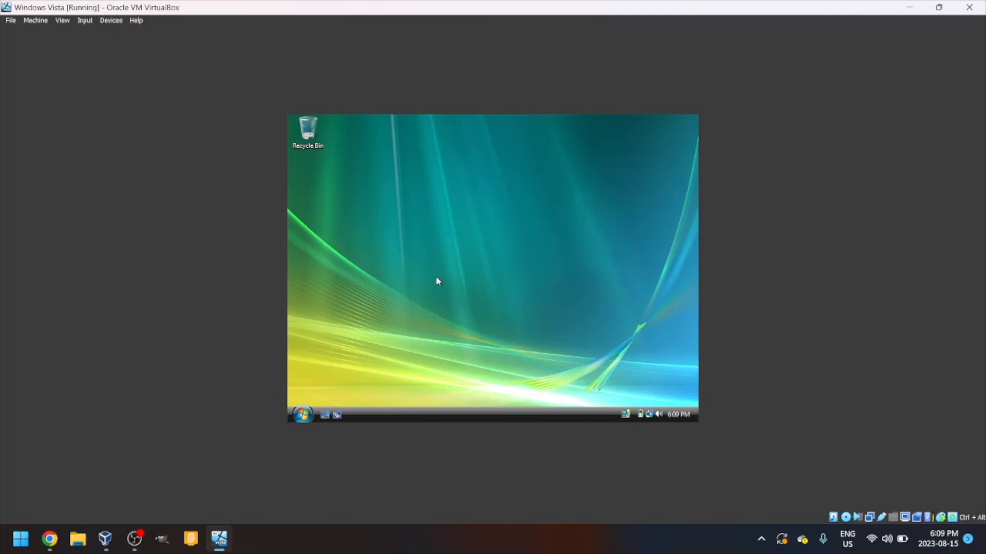
mouse_move(414, 296)
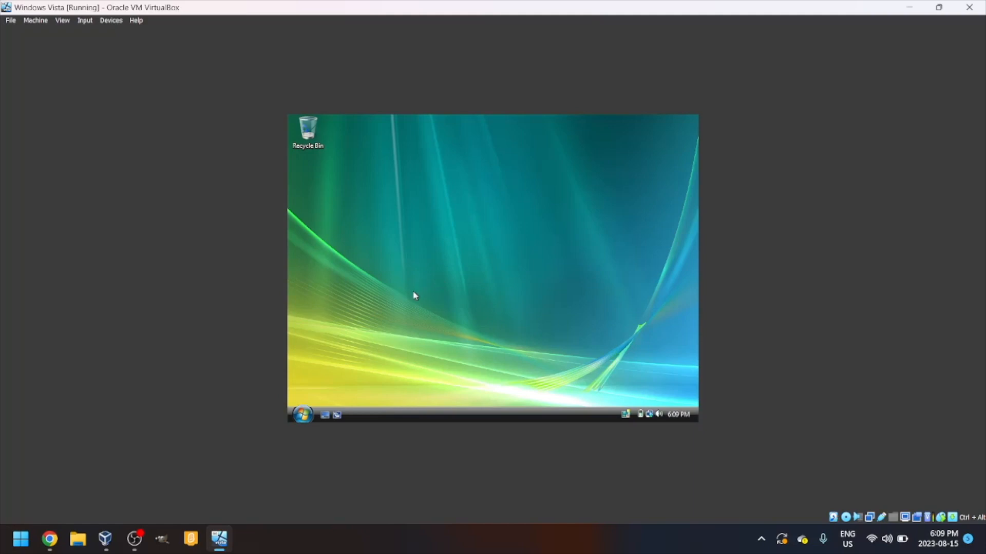